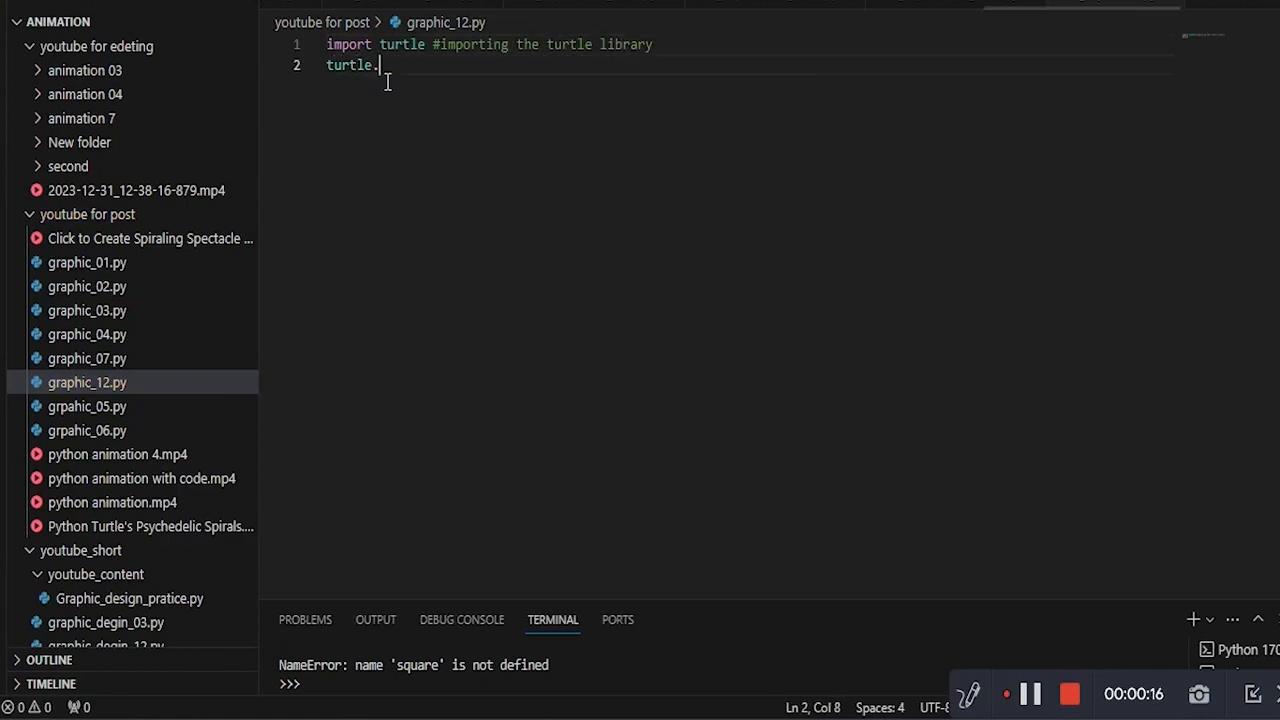
Set the turtle background colour to black with a '#sets background' comment.
{"action": "type", "text": "bgcolor(\"black\")"}
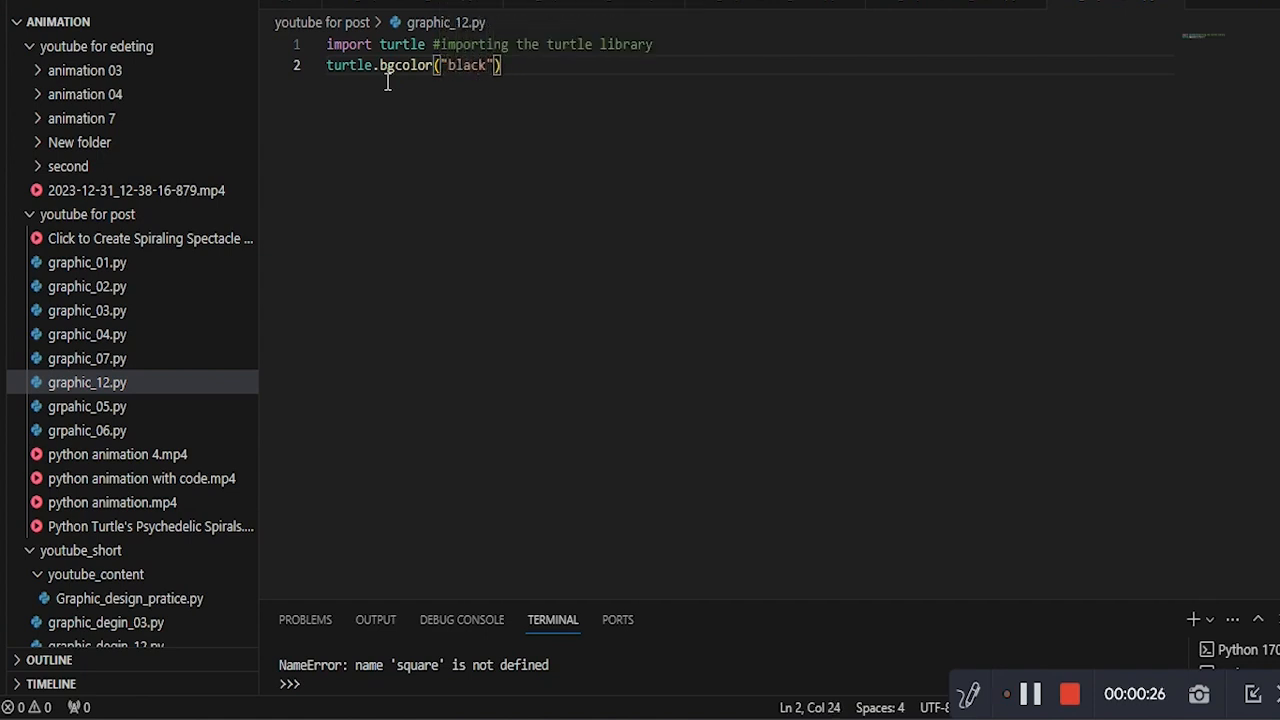
{"action": "type", "text": "#sets background color to black"}
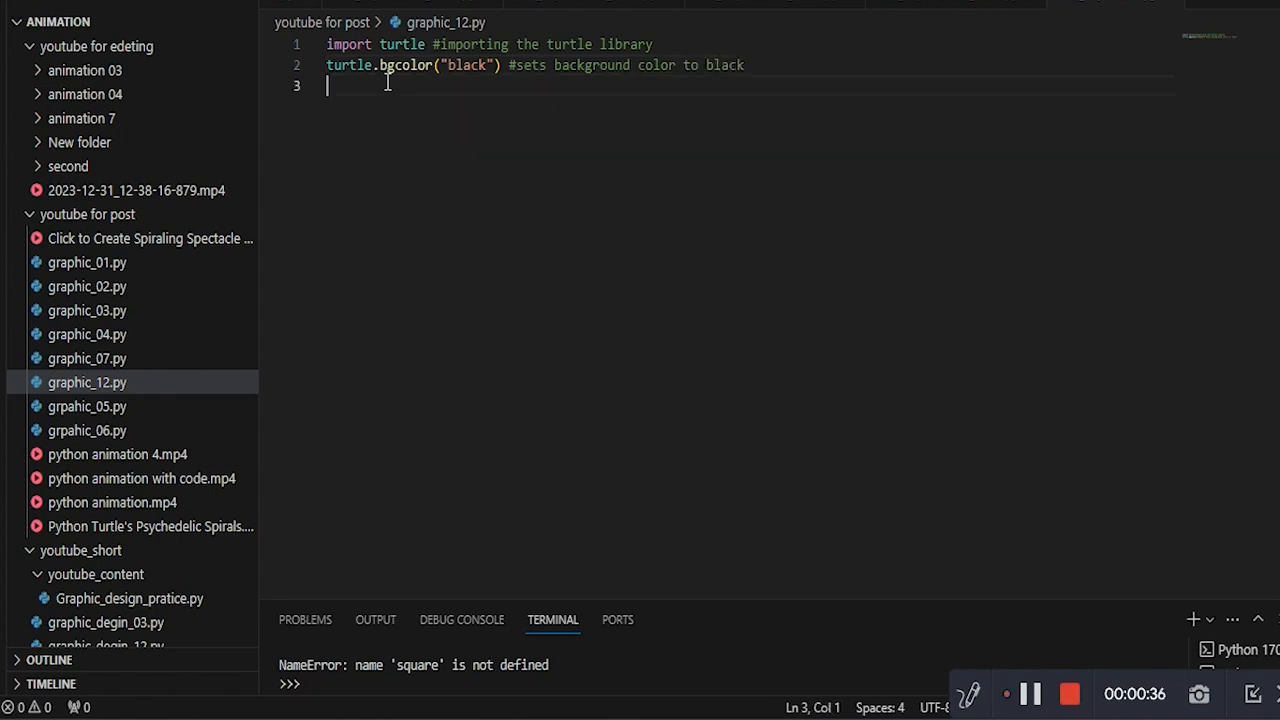
Create a turtle named squary with a '#creats a turtle' comment.
{"action": "type", "text": "squary"}
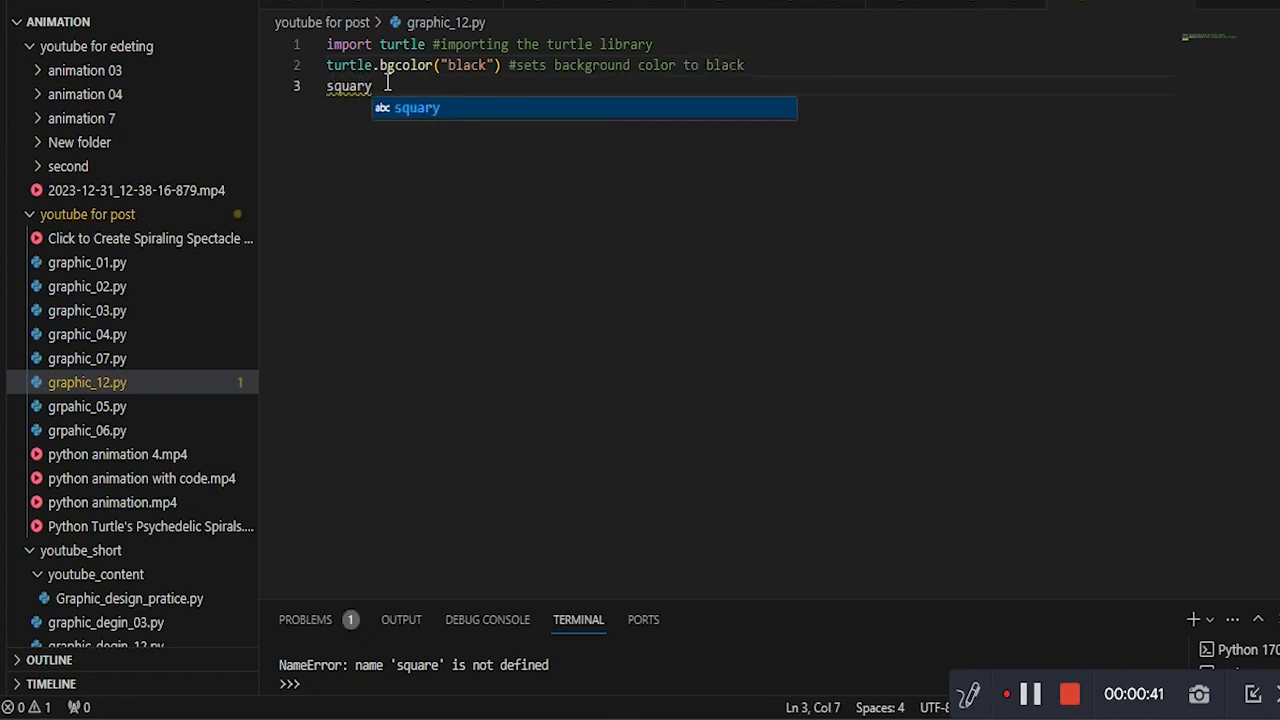
{"action": "type", "text": "= turtle.Turt"}
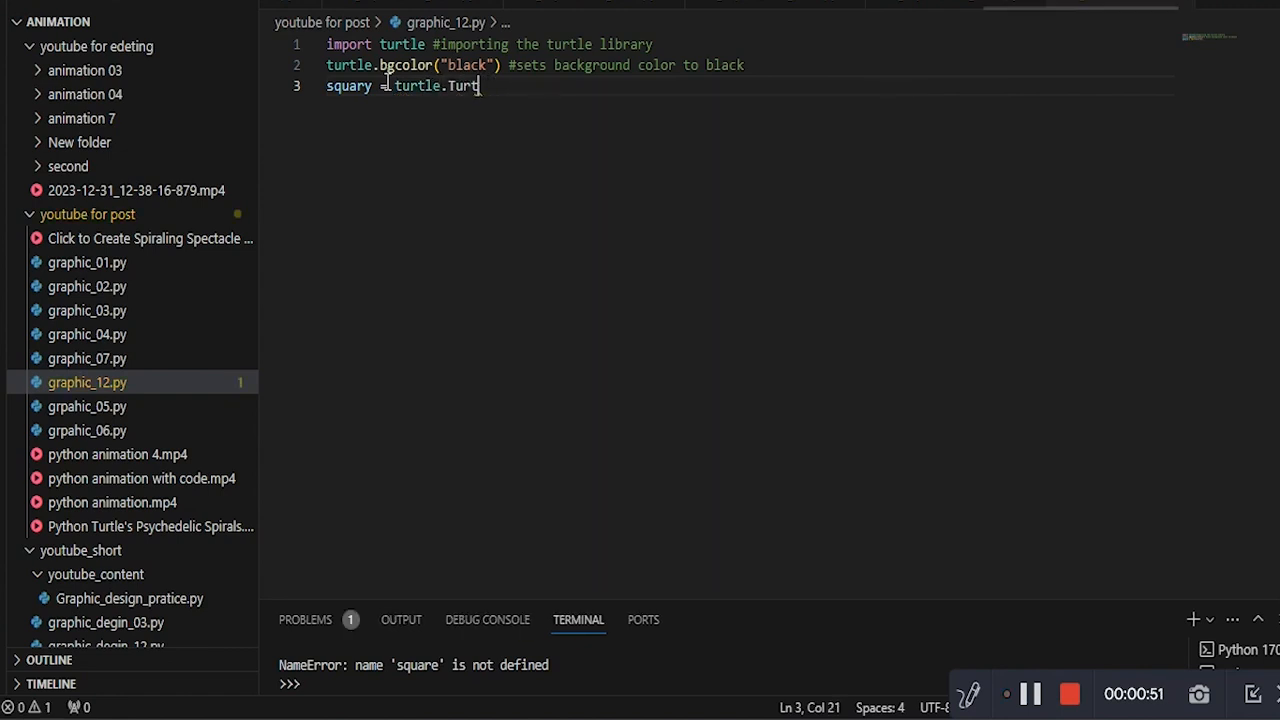
{"action": "type", "text": "le() #c"}
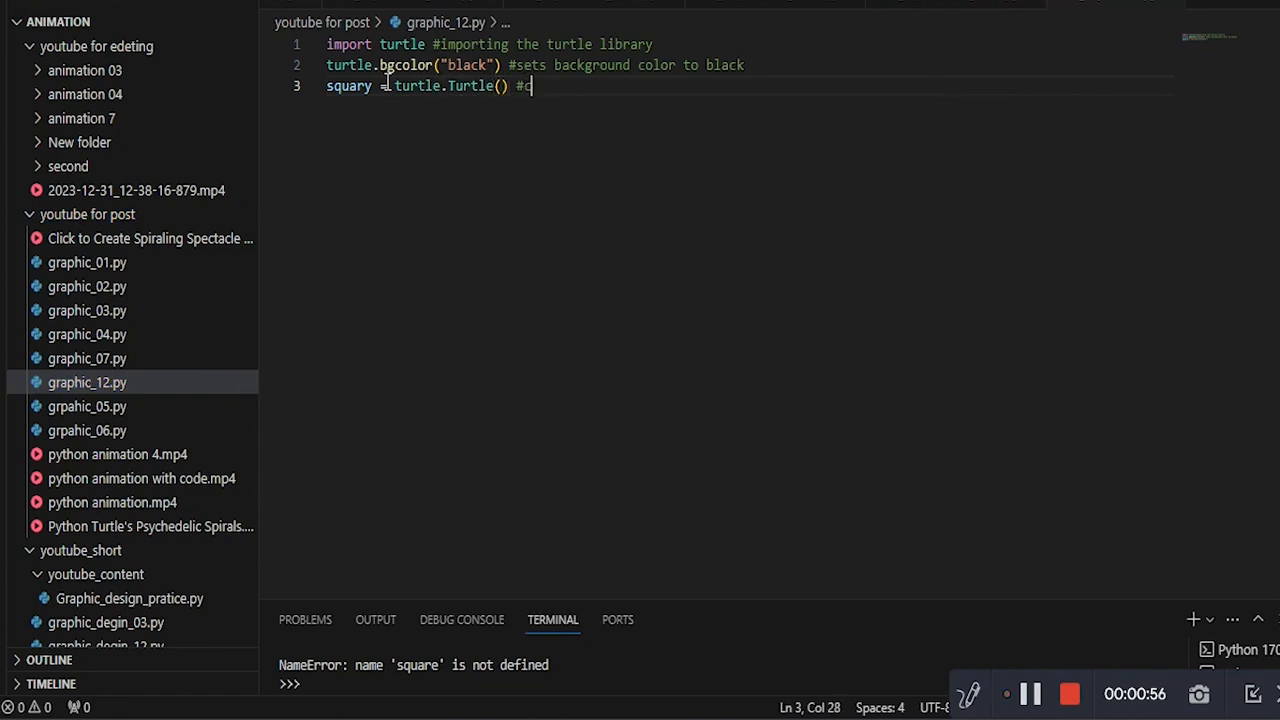
{"action": "type", "text": "reats a turtle named"}
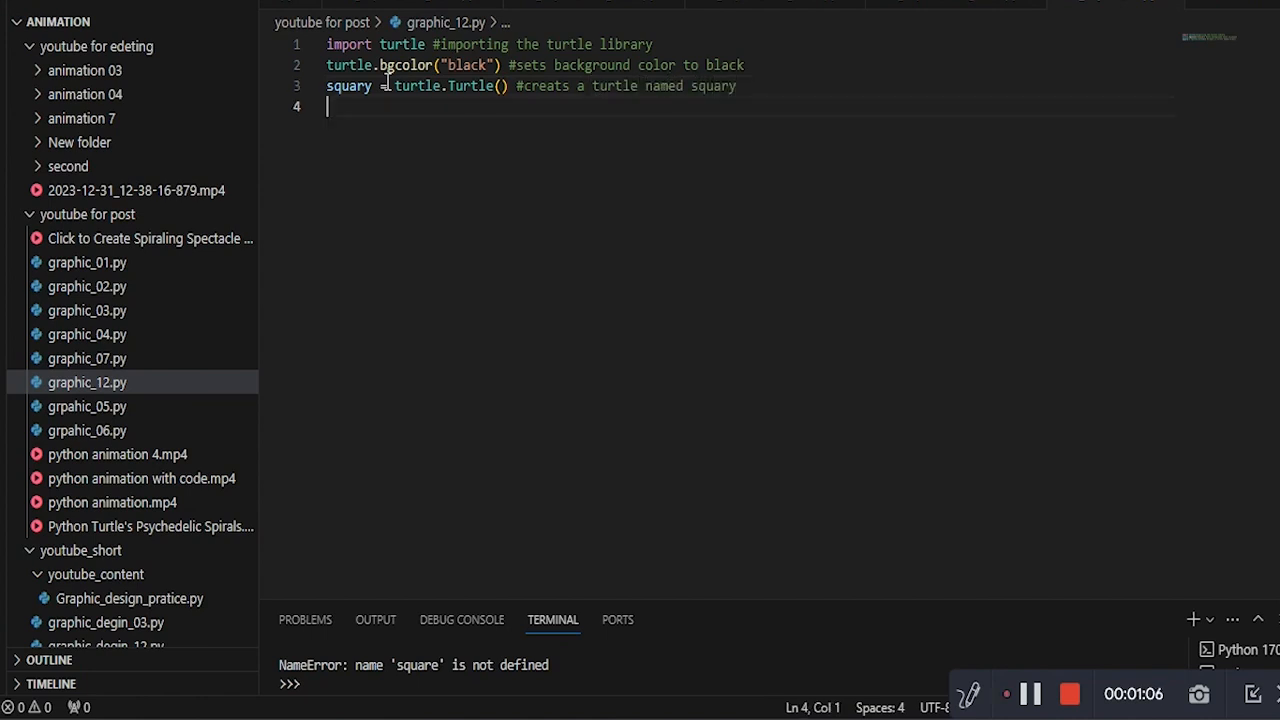
Set squary's drawing speed to 0 (fastest) with an explanatory comment.
{"action": "type", "text": "squary.speed"}
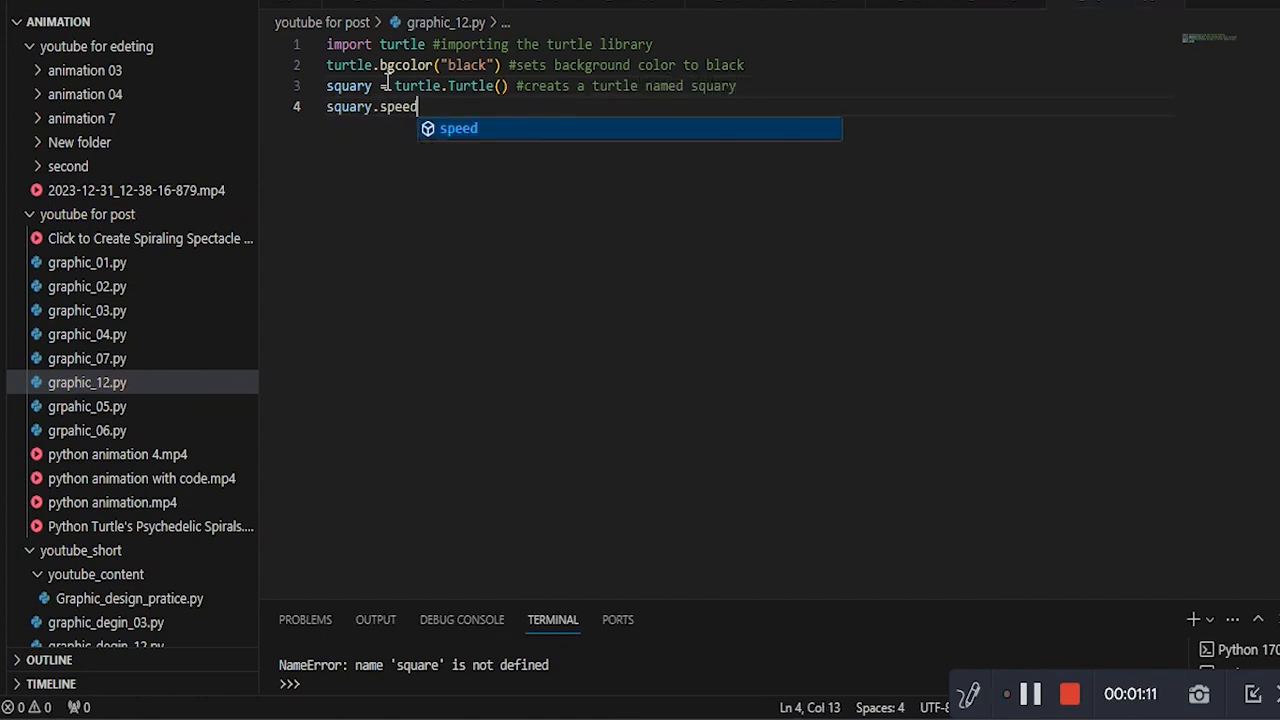
{"action": "type", "text": "(0) #sets"}
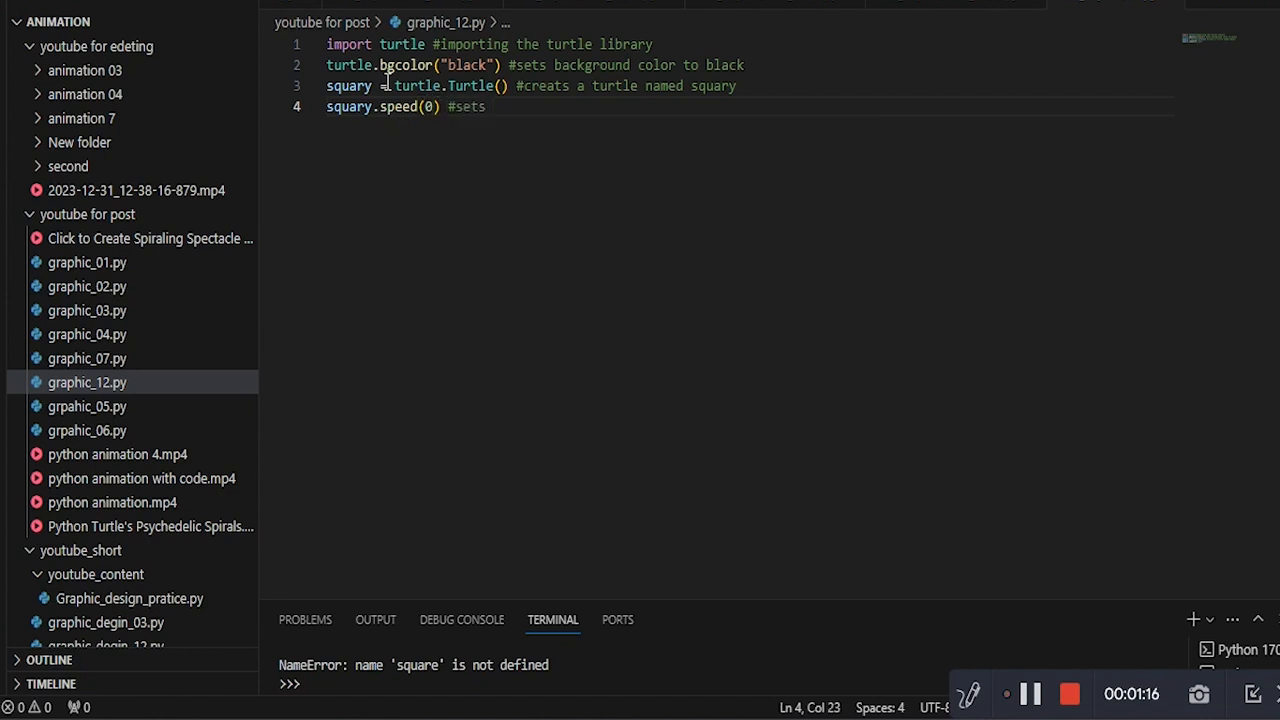
{"action": "type", "text": "drawing speed to f"}
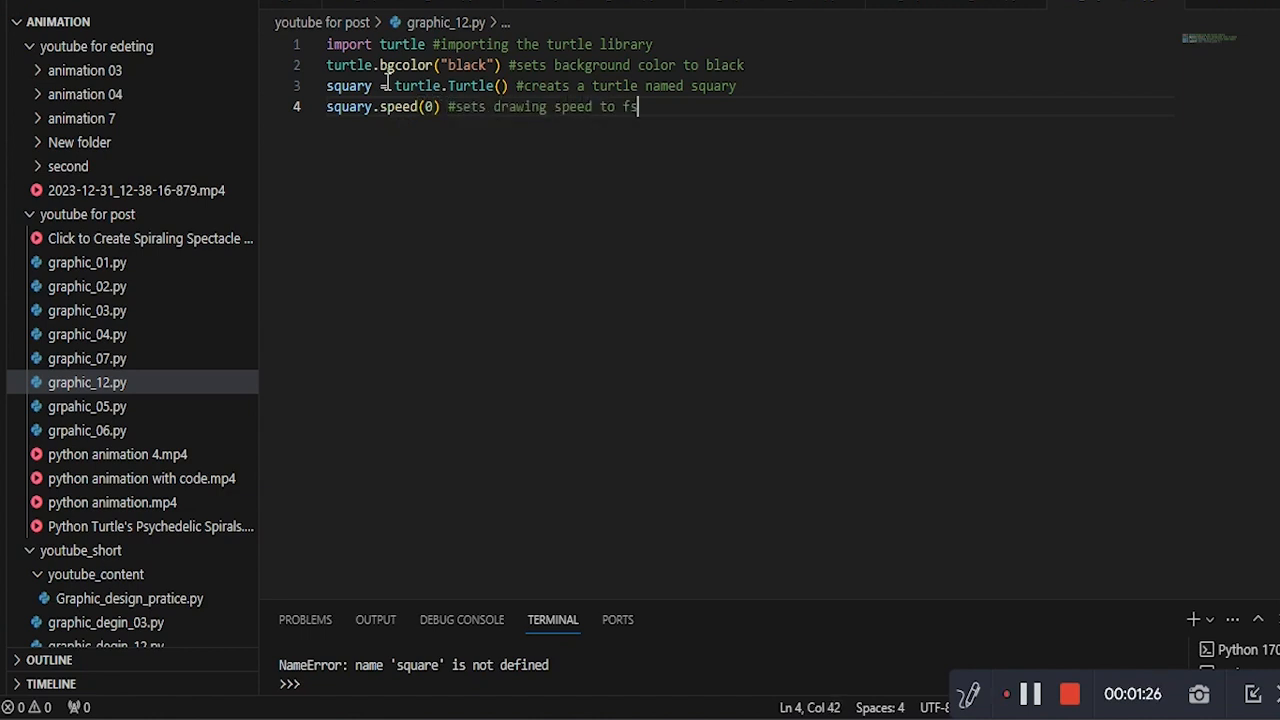
{"action": "type", "text": "stest to 0"}
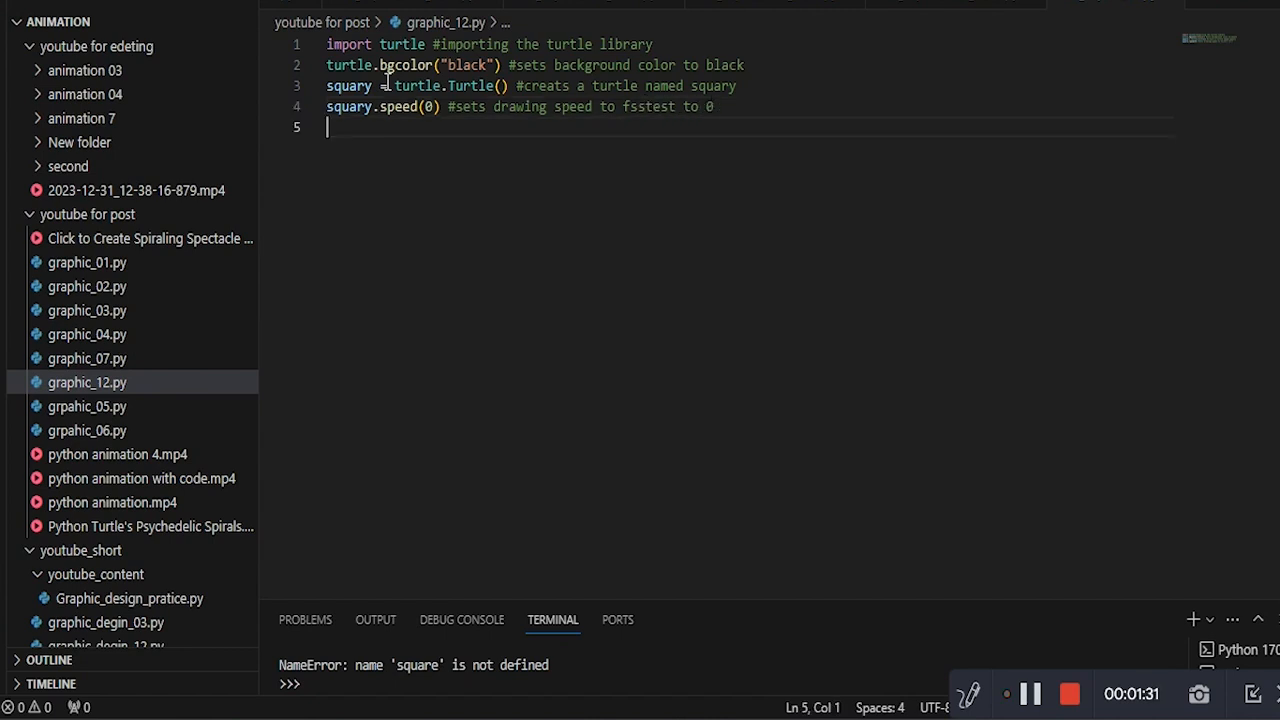
Set squary's pen colour to gold.
{"action": "type", "text": "squary."}
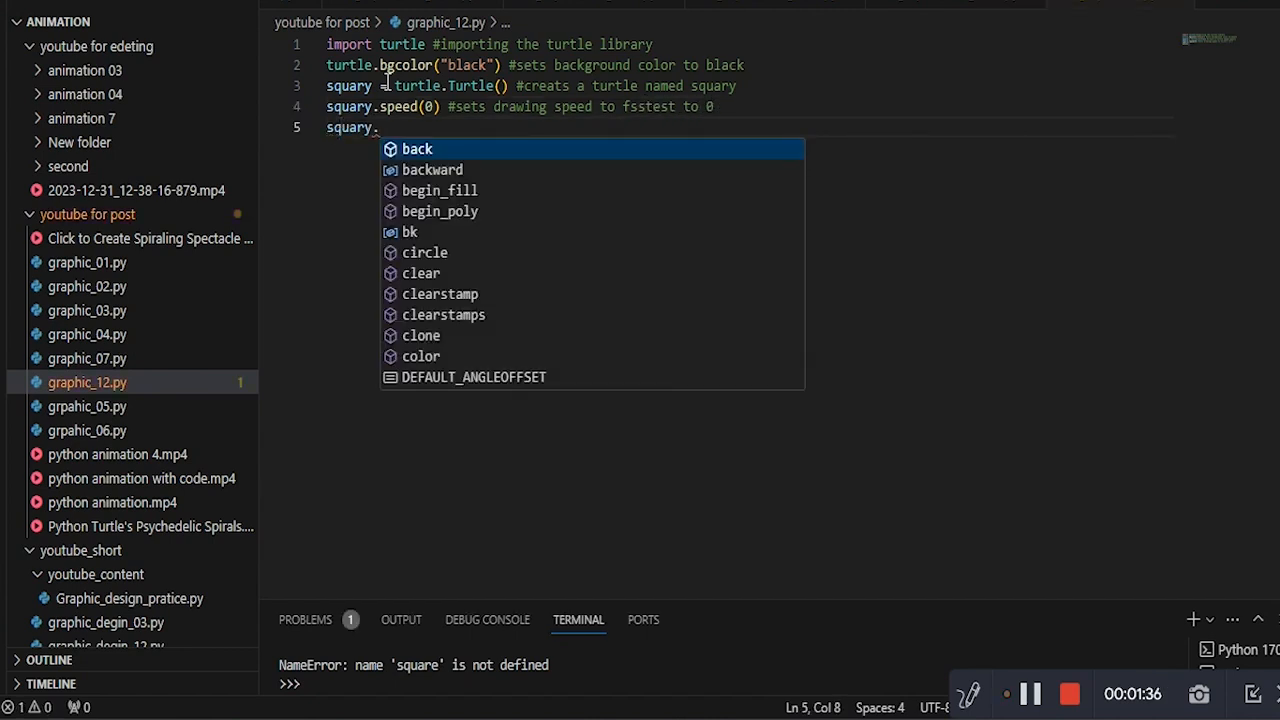
{"action": "type", "text": "pencolor(\"gold\") #this sets the pen color of the turtle pen to gold"}
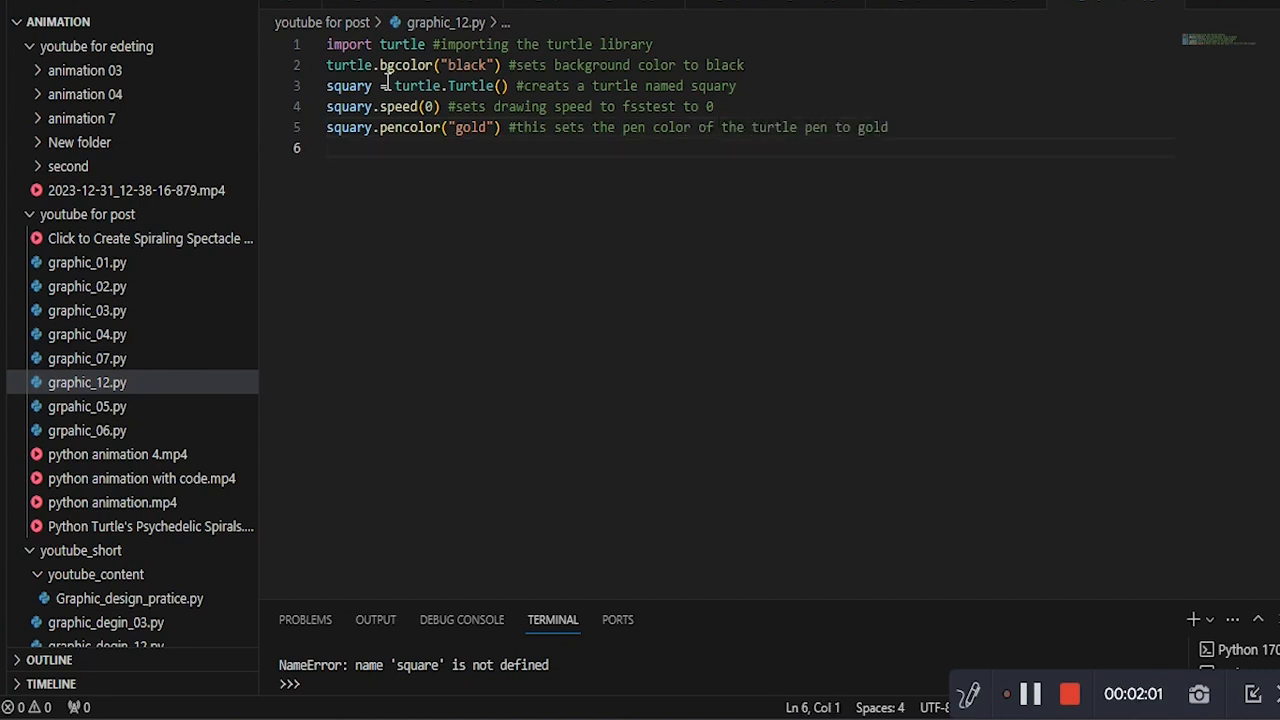
Define colors = ["red", "orange", "yellow", "green", "blue"] with a trailing comment.
{"action": "type", "text": "colors = [\"red\", \"orange\", \"yellow\""}
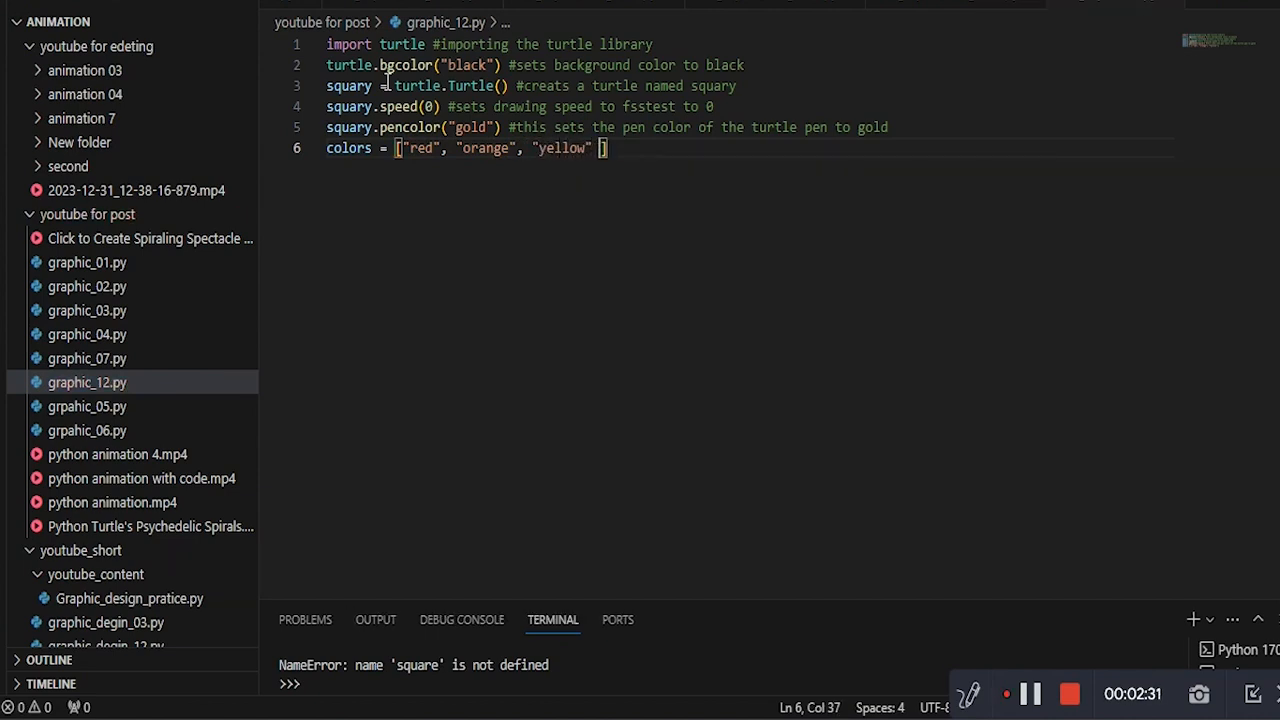
{"action": "type", "text": ", \"green\""}
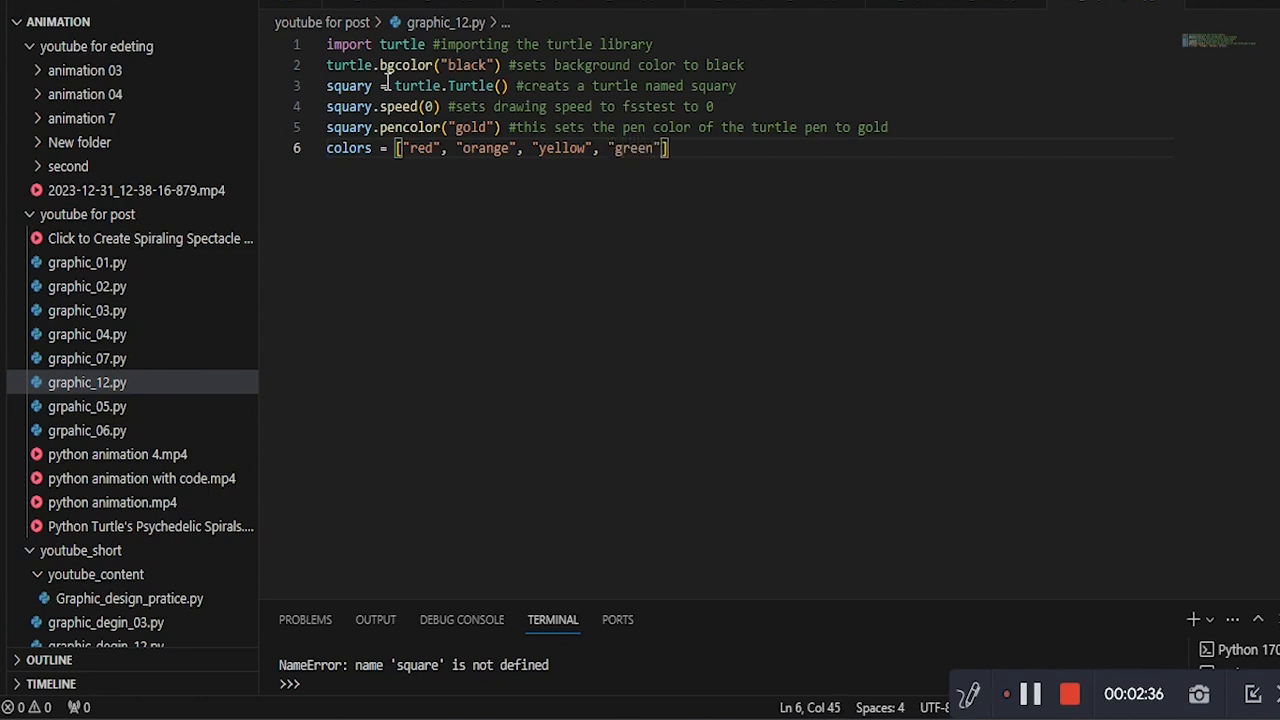
{"action": "type", "text": ", \"\""}
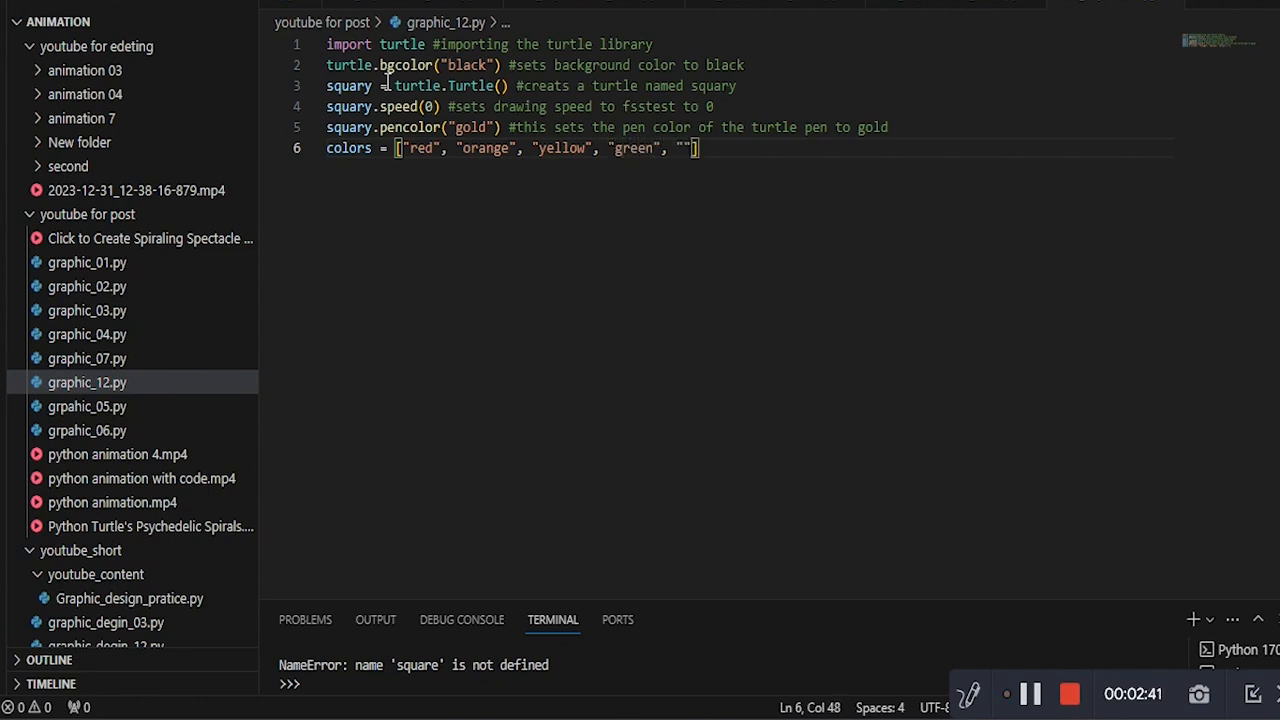
{"action": "type", "text": "blue\"] #this creats a list of color"}
{"action": "type", "text": "for i in range"}
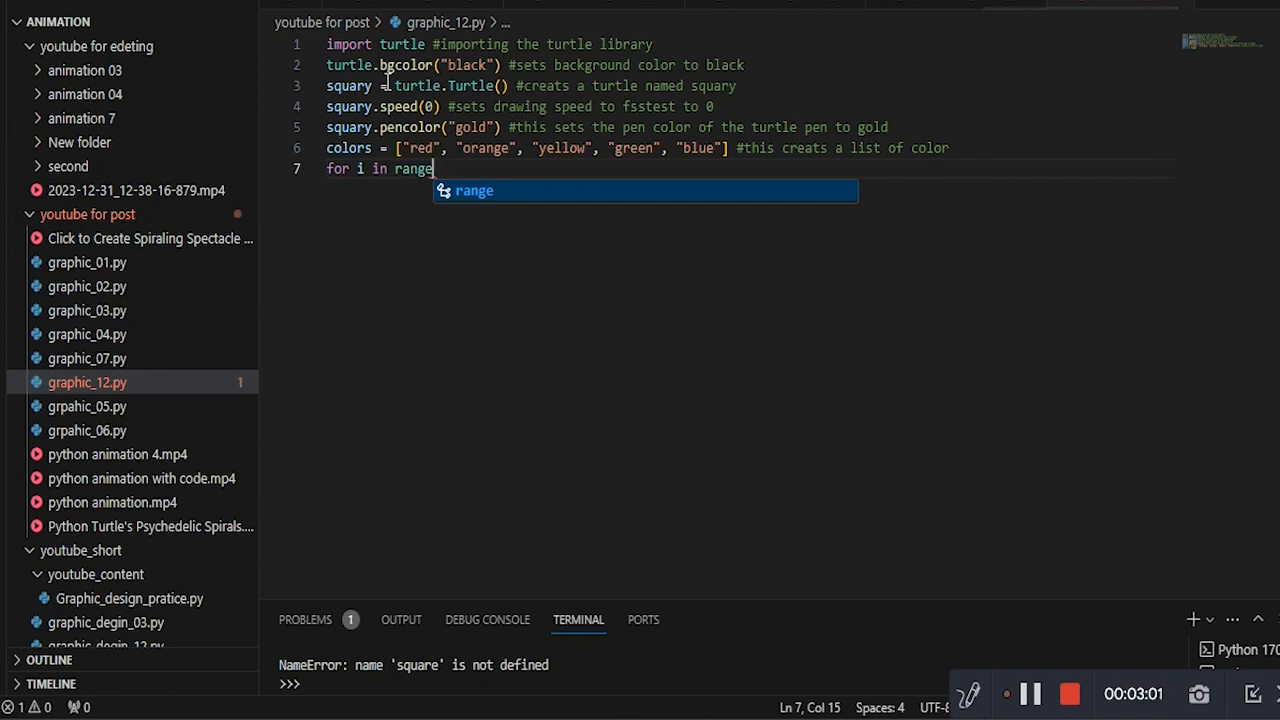
Finish 'for i in range(400):' with a comment that it starts a loop that repeats.
{"action": "type", "text": "(400)"}
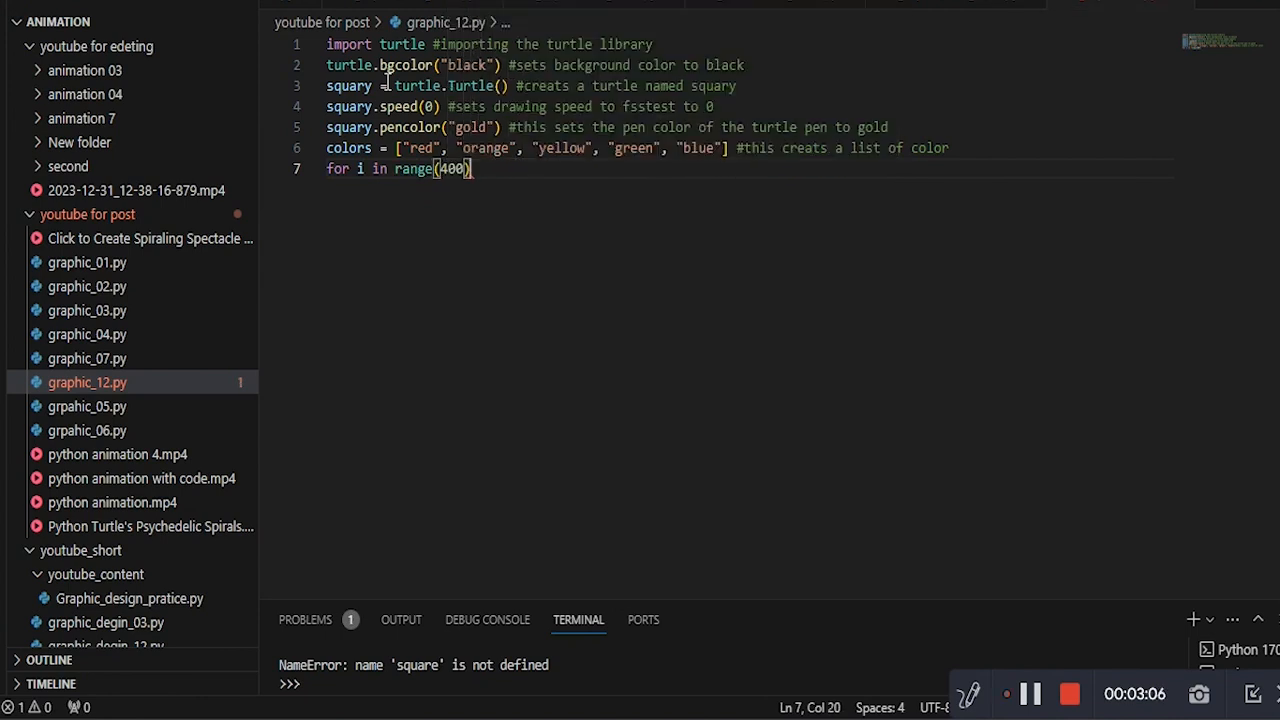
{"action": "type", "text": ": #this s"}
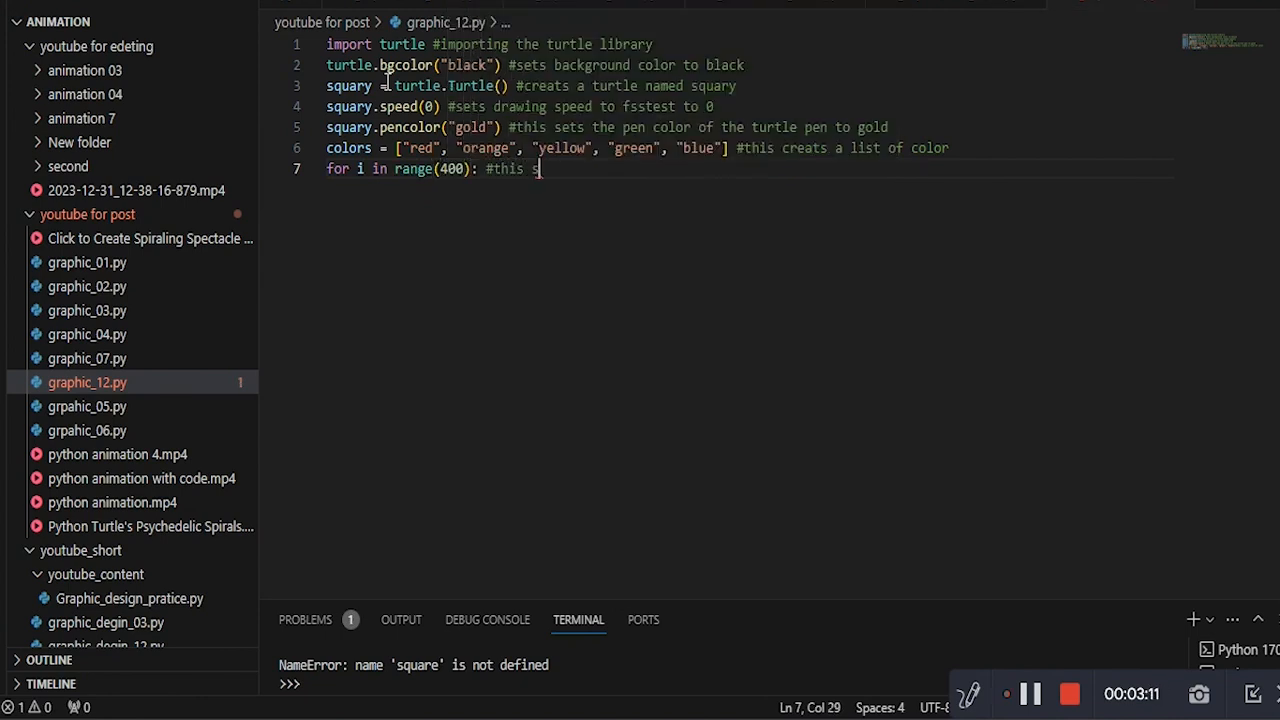
{"action": "key", "text": "Backspace"}
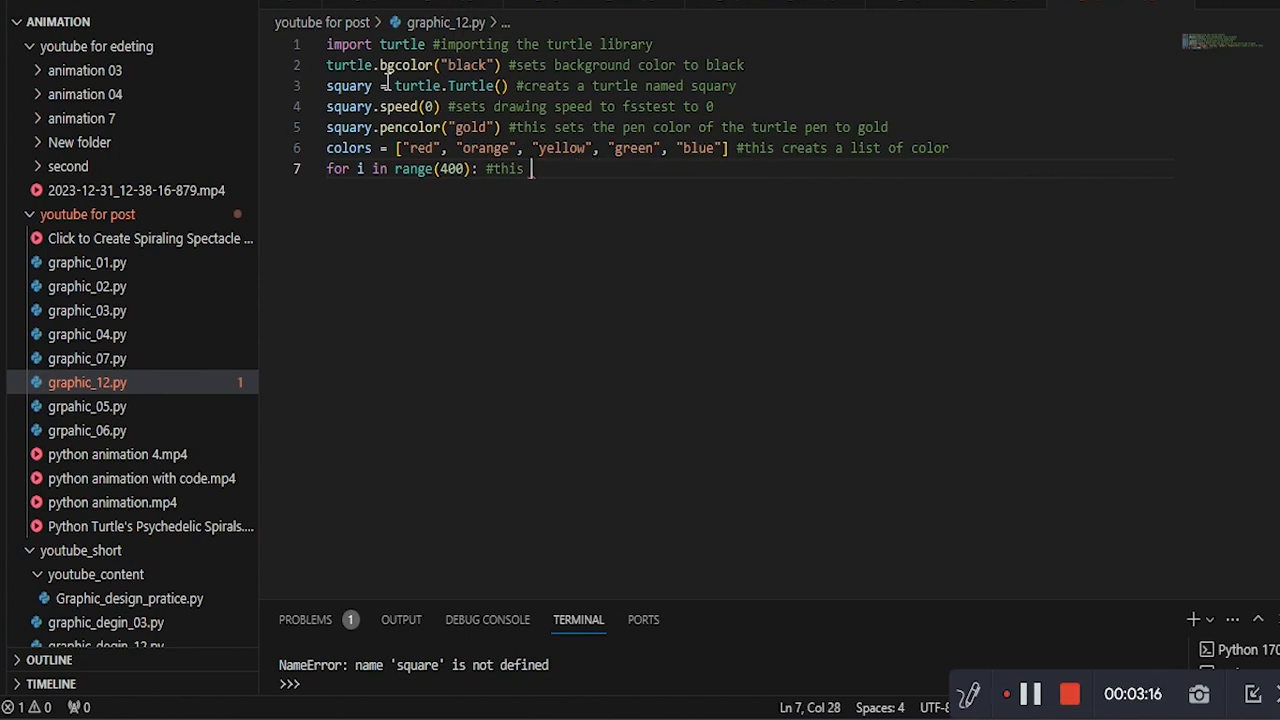
{"action": "type", "text": "start a loop that"}
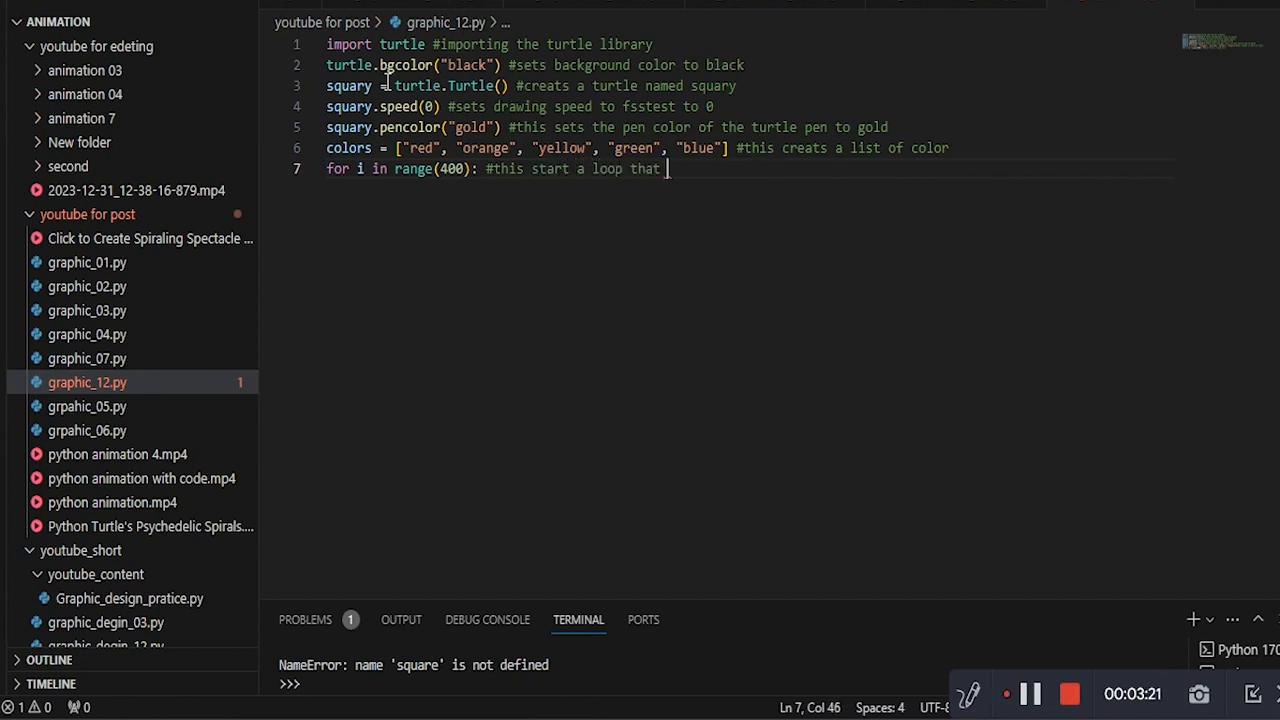
{"action": "type", "text": "repeats 400 time"}
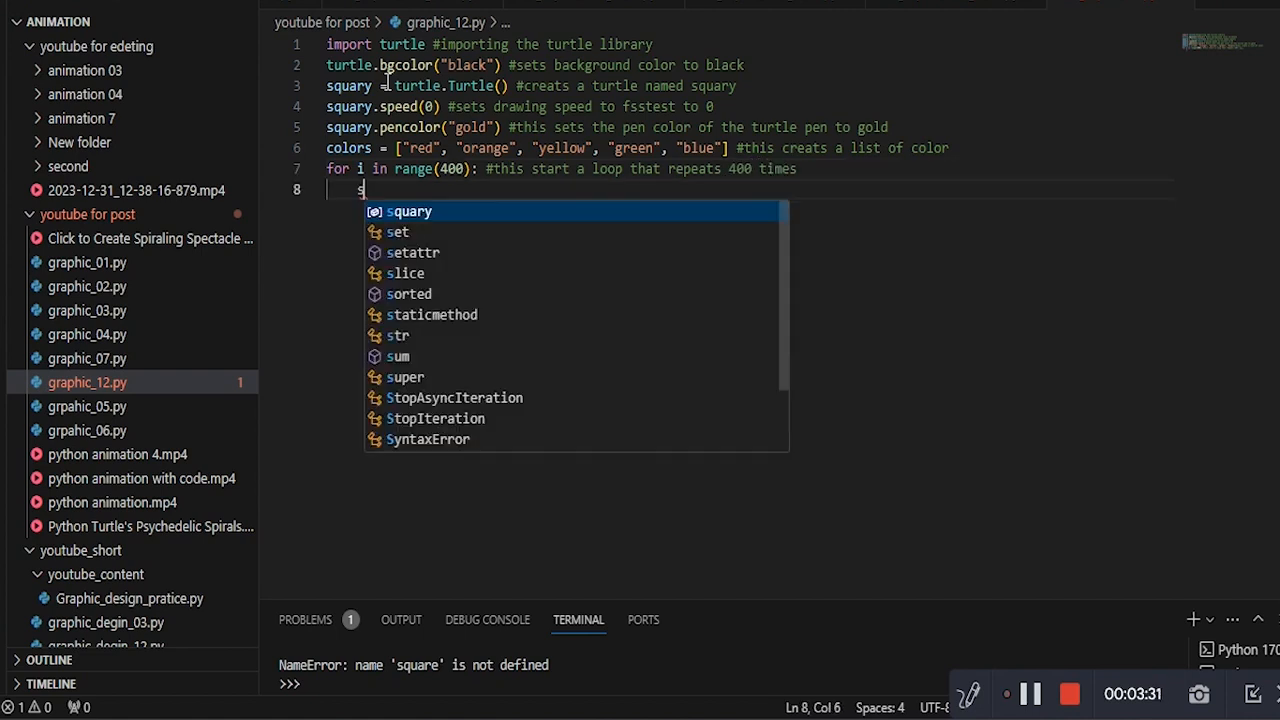
Add squary.color(colors[i % len(colors)]) with a comment, then begin the inner 'for j in range'.
{"action": "type", "text": "squary.color"}
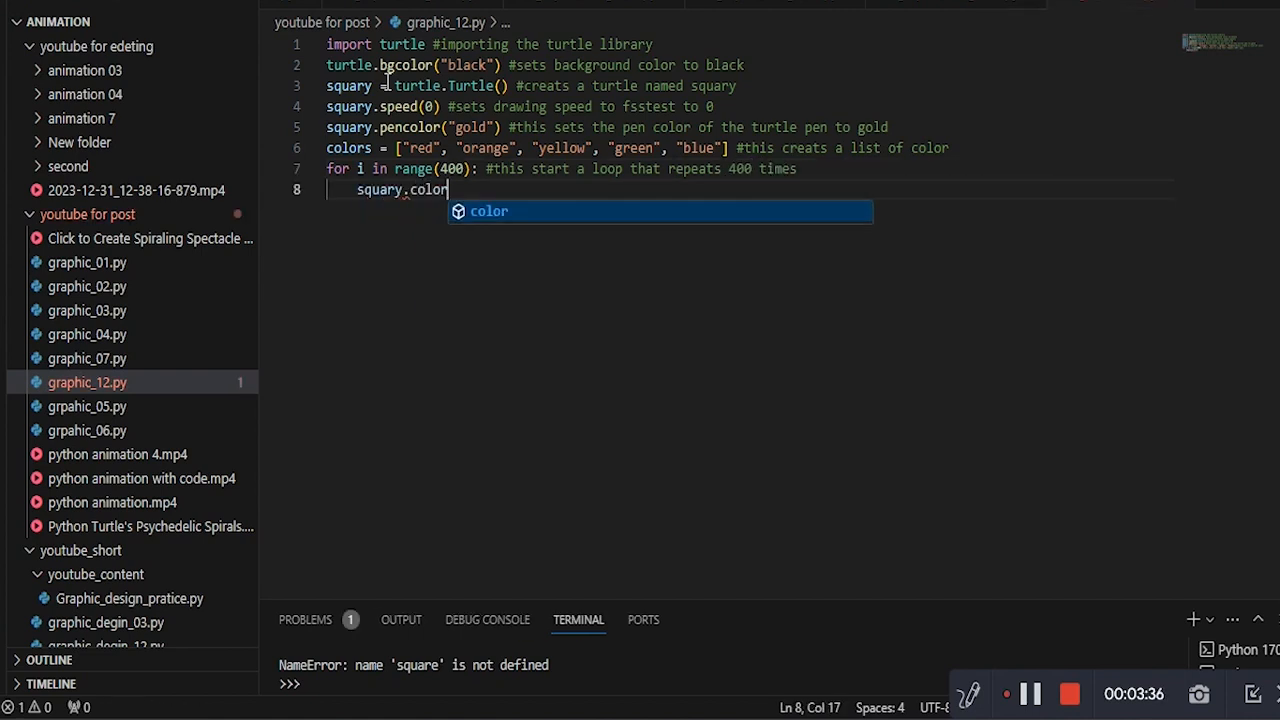
{"action": "key", "text": "Backspace"}
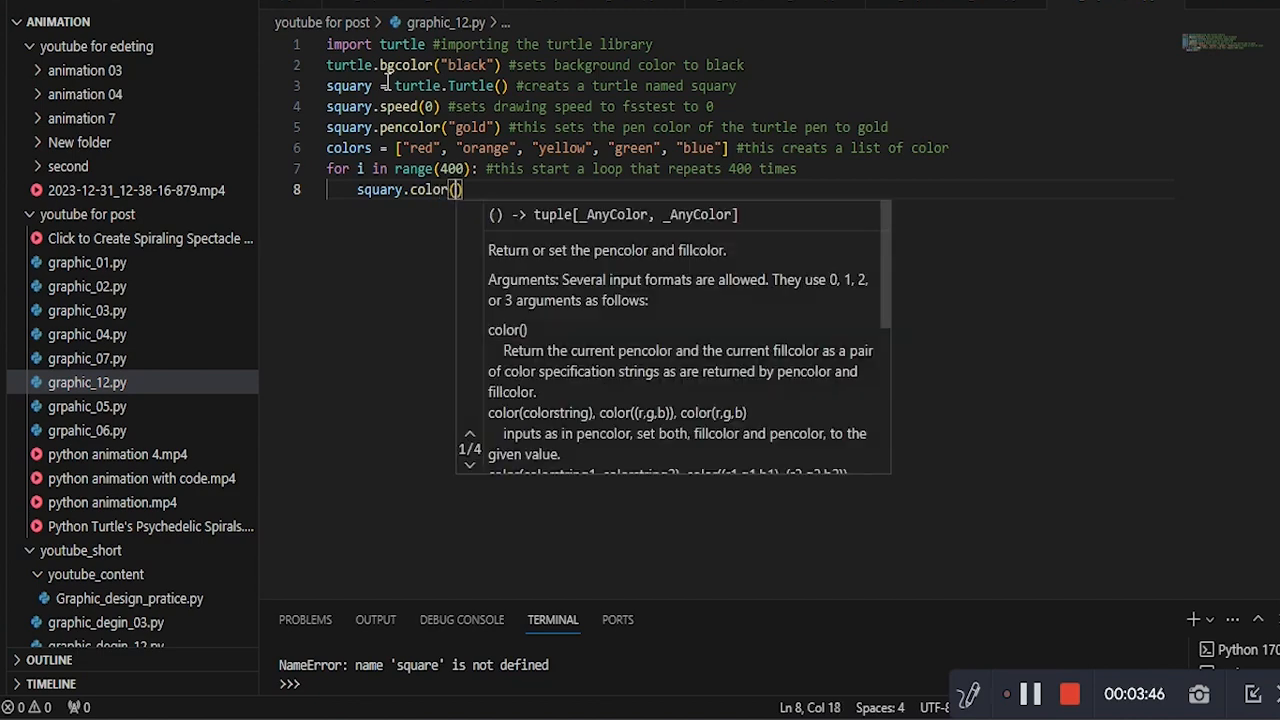
{"action": "type", "text": "colors[i % len("}
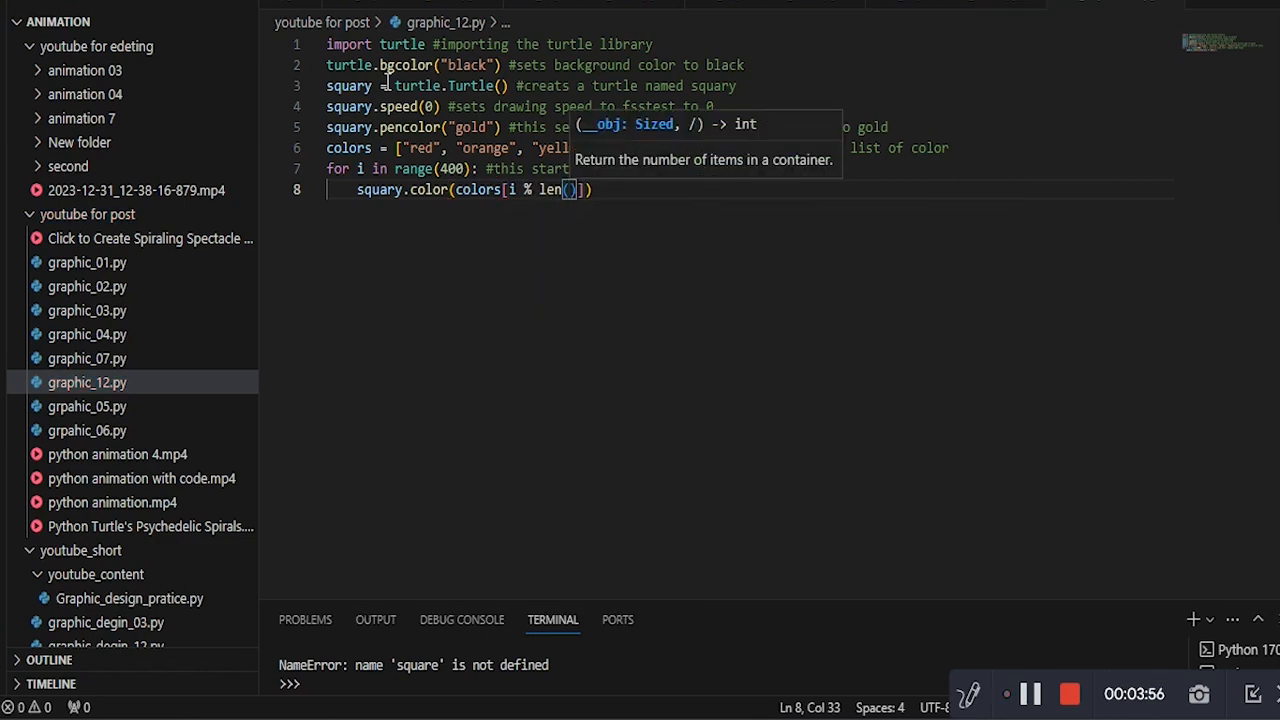
{"action": "type", "text": "colors)]) #t"}
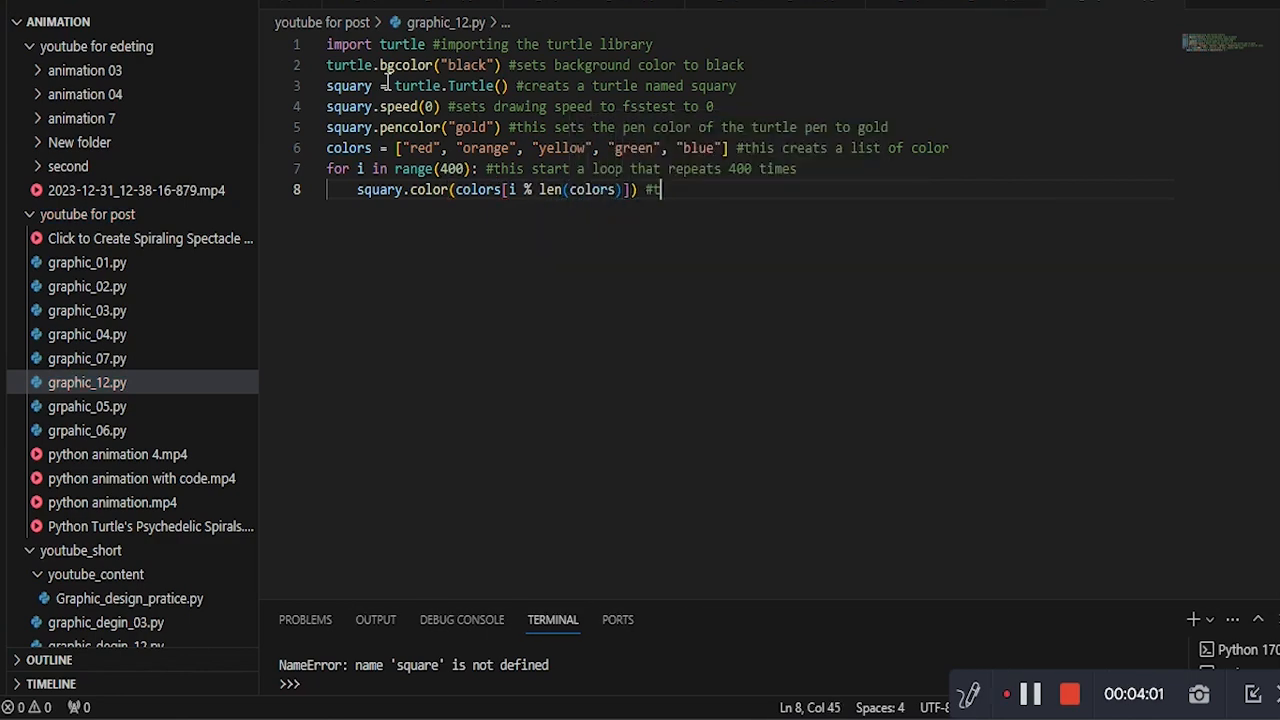
{"action": "type", "text": "his sets turtle color to a colors from the color list"}
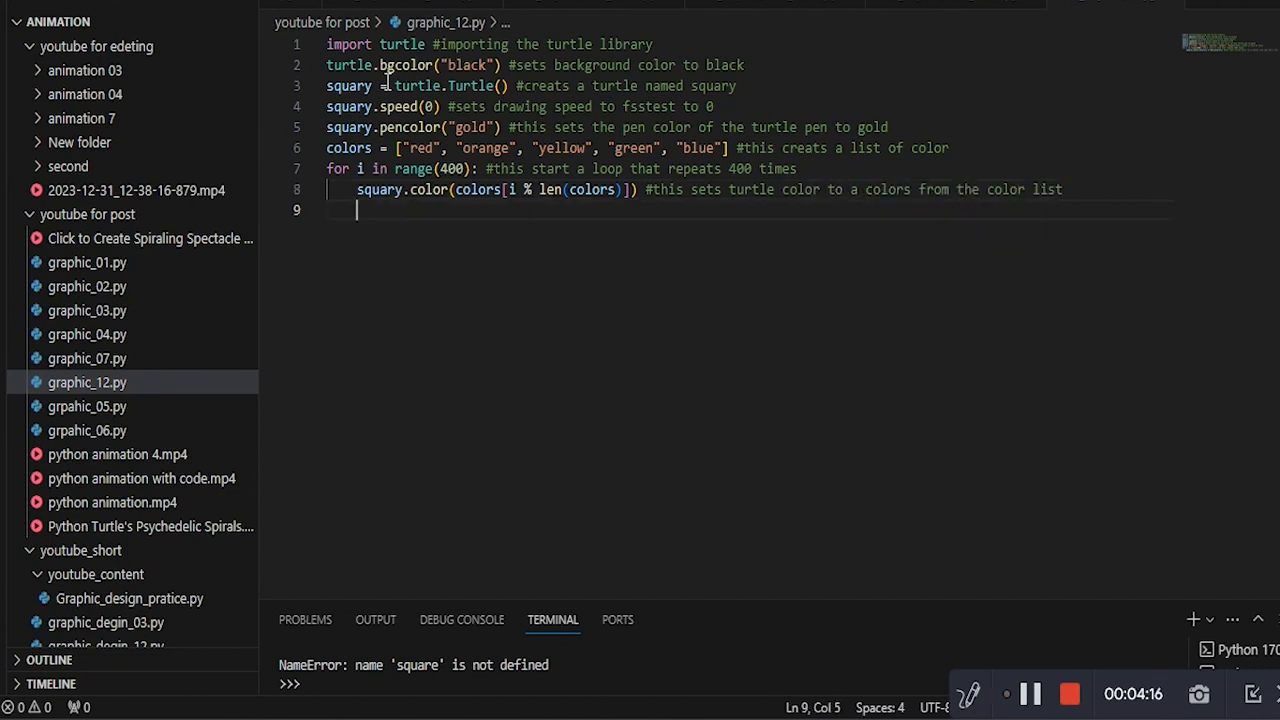
{"action": "type", "text": "for j in range"}
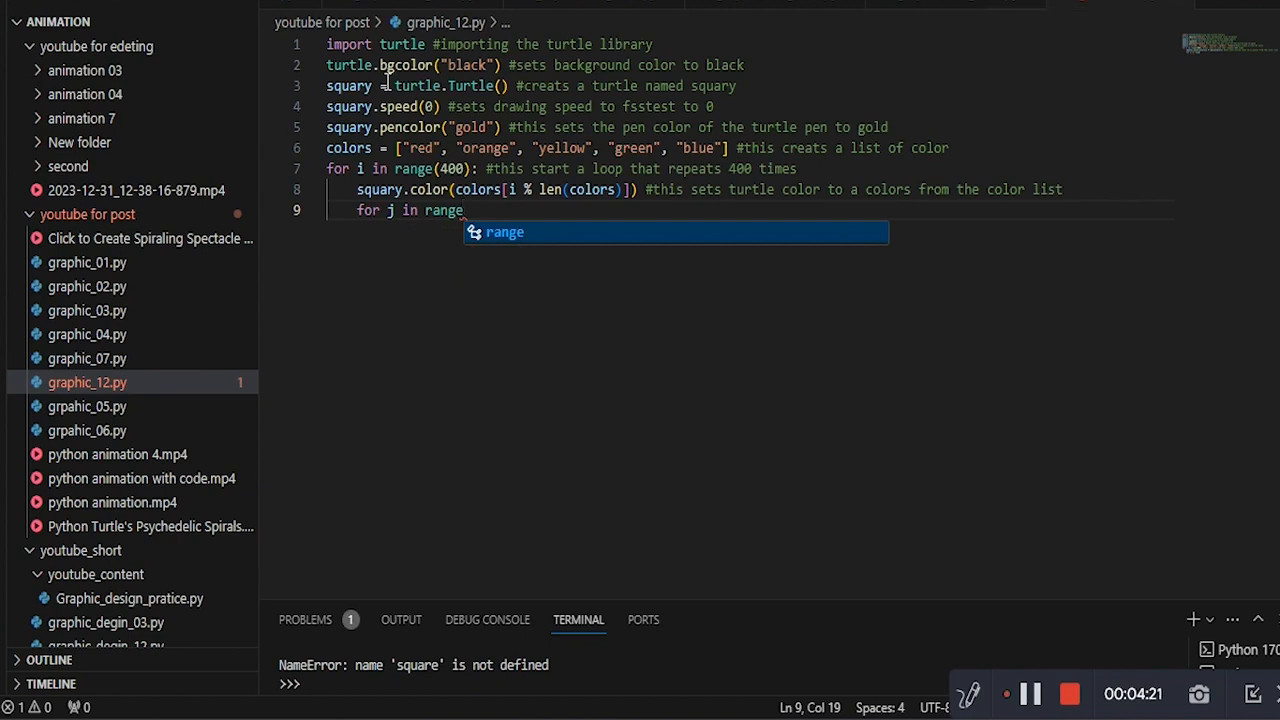
Complete 'for j in range(4):' with a comment that the inner loop draws a square.
{"action": "type", "text": "(4):"}
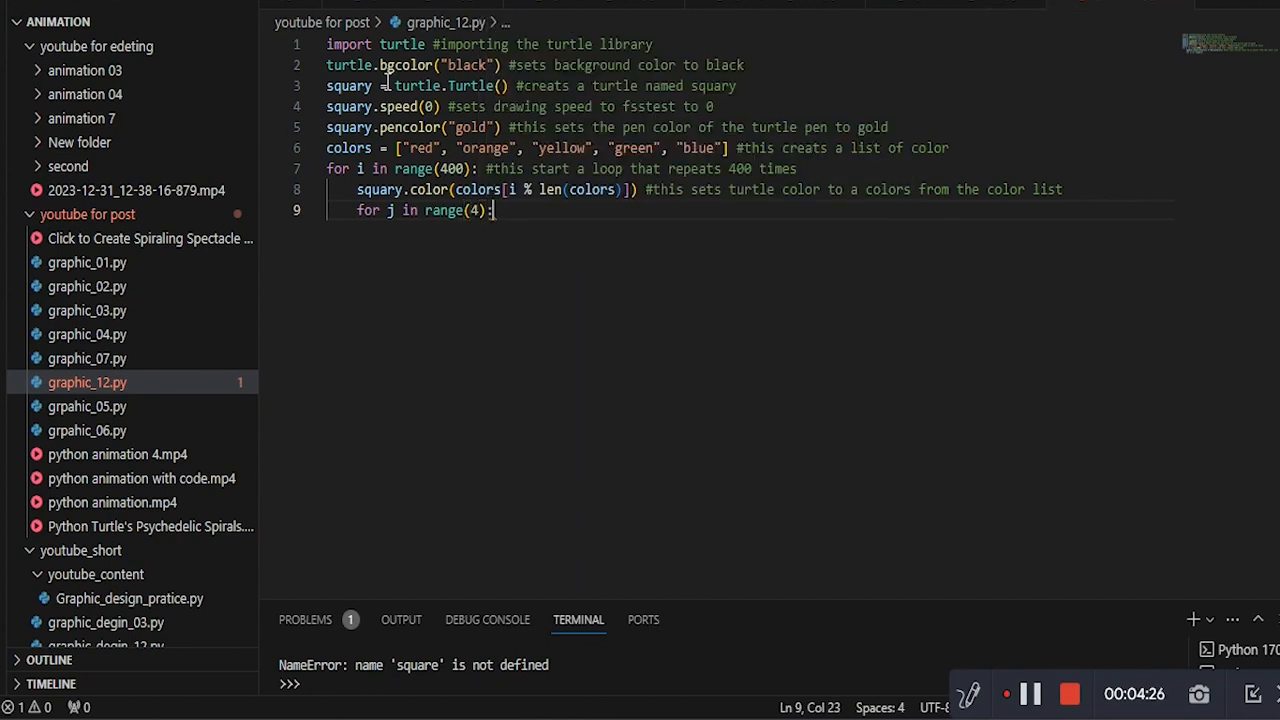
{"action": "type", "text": "#this inner loop d"}
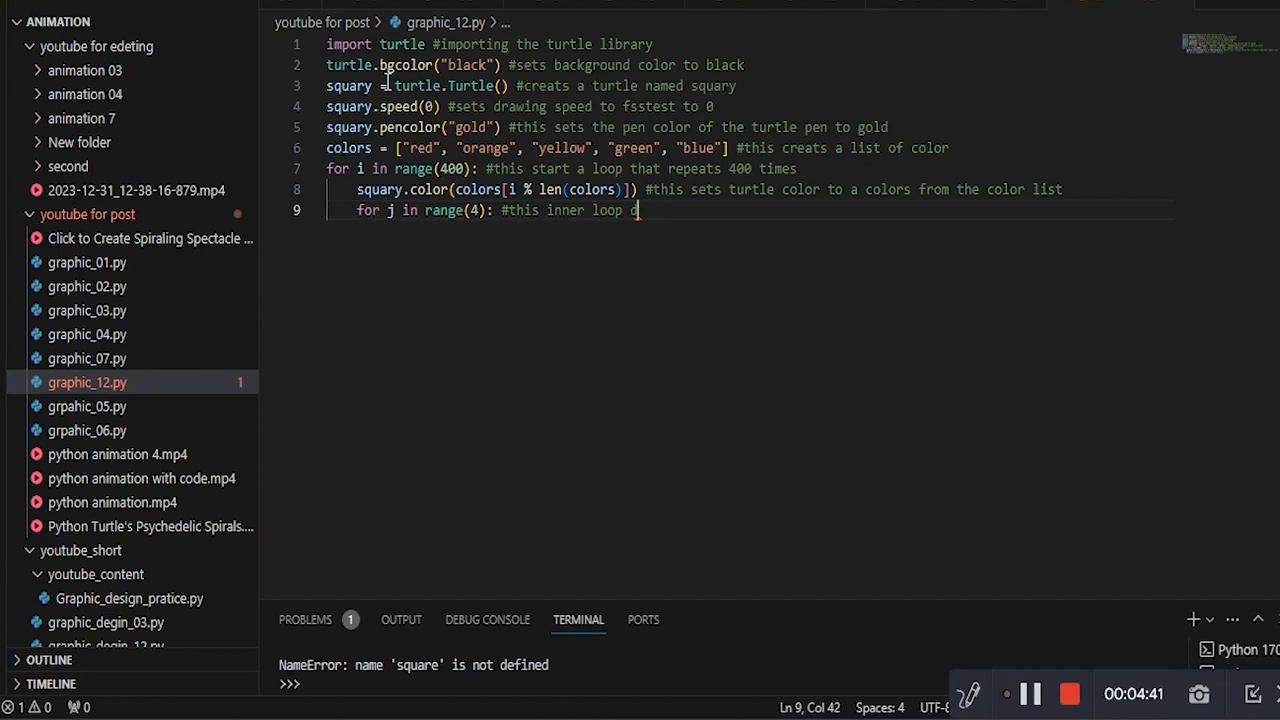
{"action": "type", "text": "rws"}
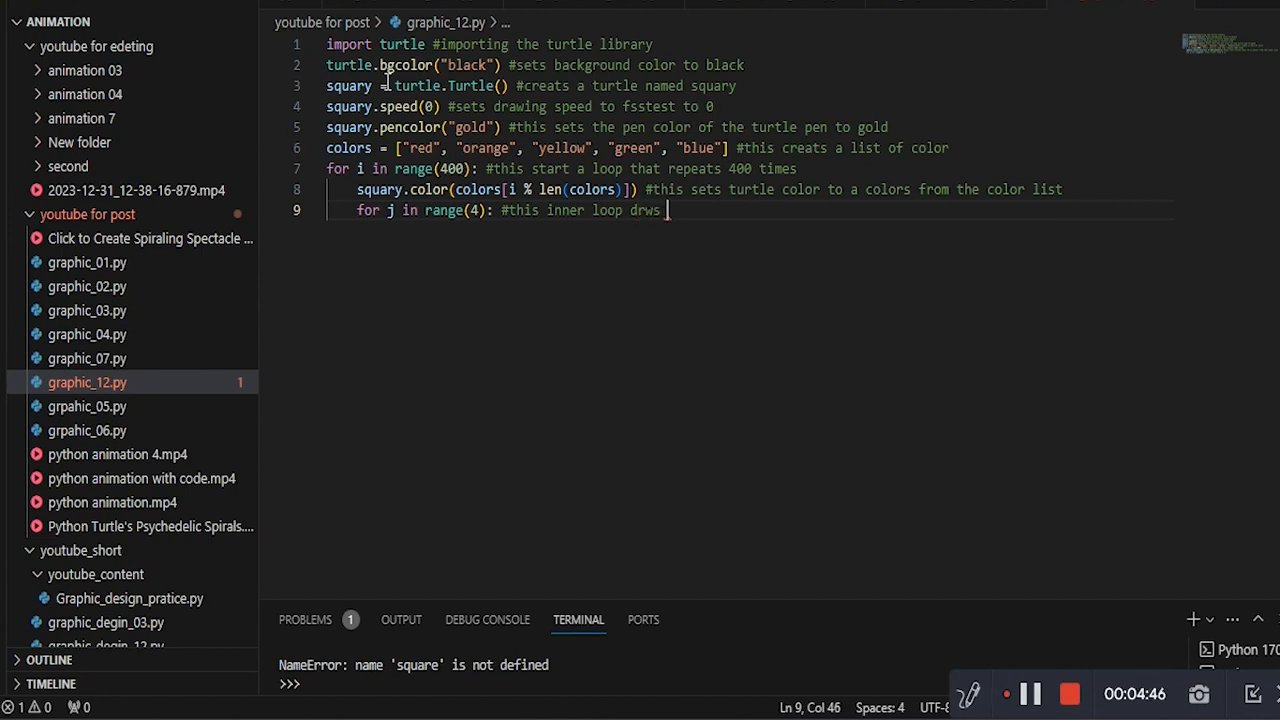
{"action": "type", "text": "a square"}
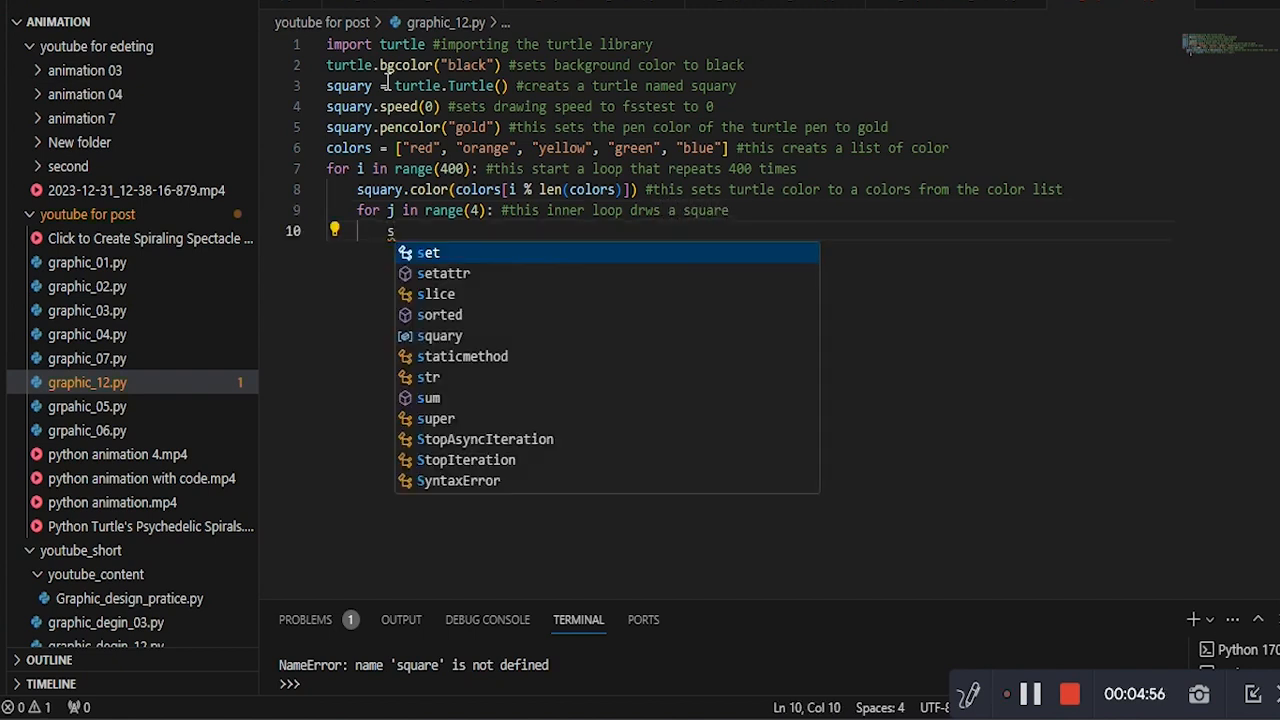
Add squary.forward(i) and squary.left(90), commented as moving i pixels and turning 90 degrees left.
{"action": "type", "text": "squary.forward(i) #this moves the turtle forward by a"}
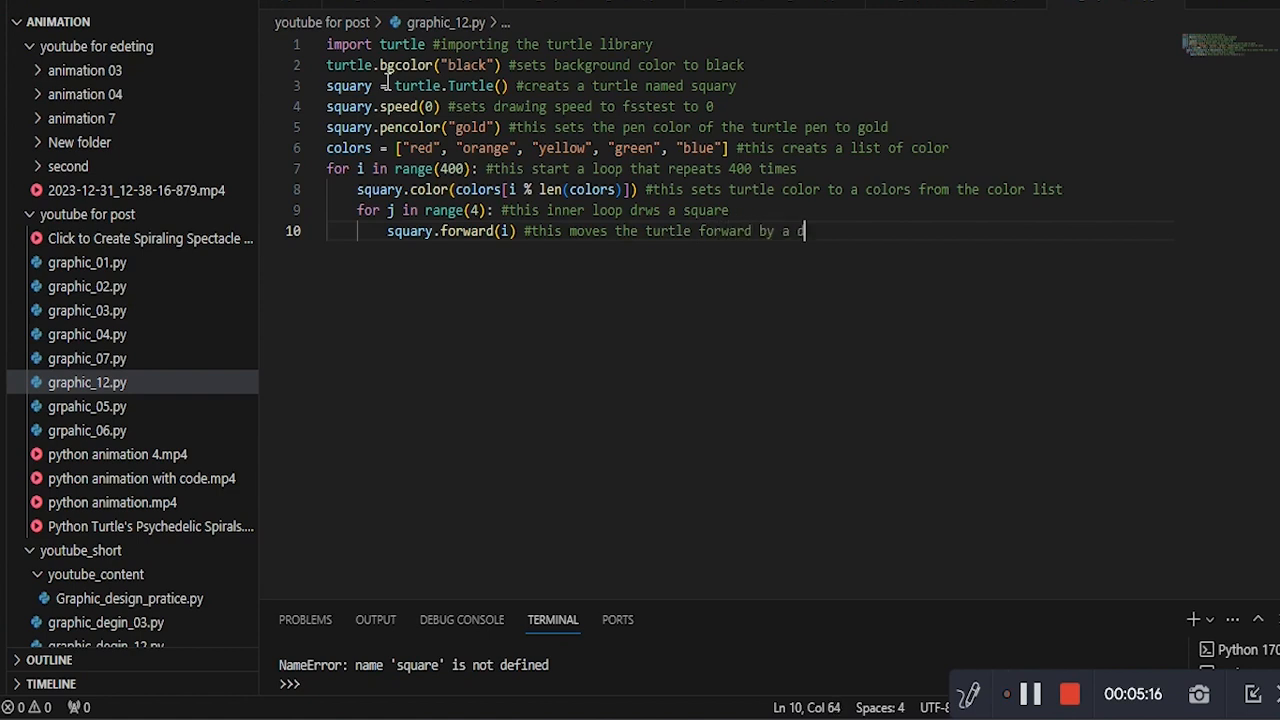
{"action": "type", "text": "distance of i pixel"}
{"action": "type", "text": "squary.left(90"}
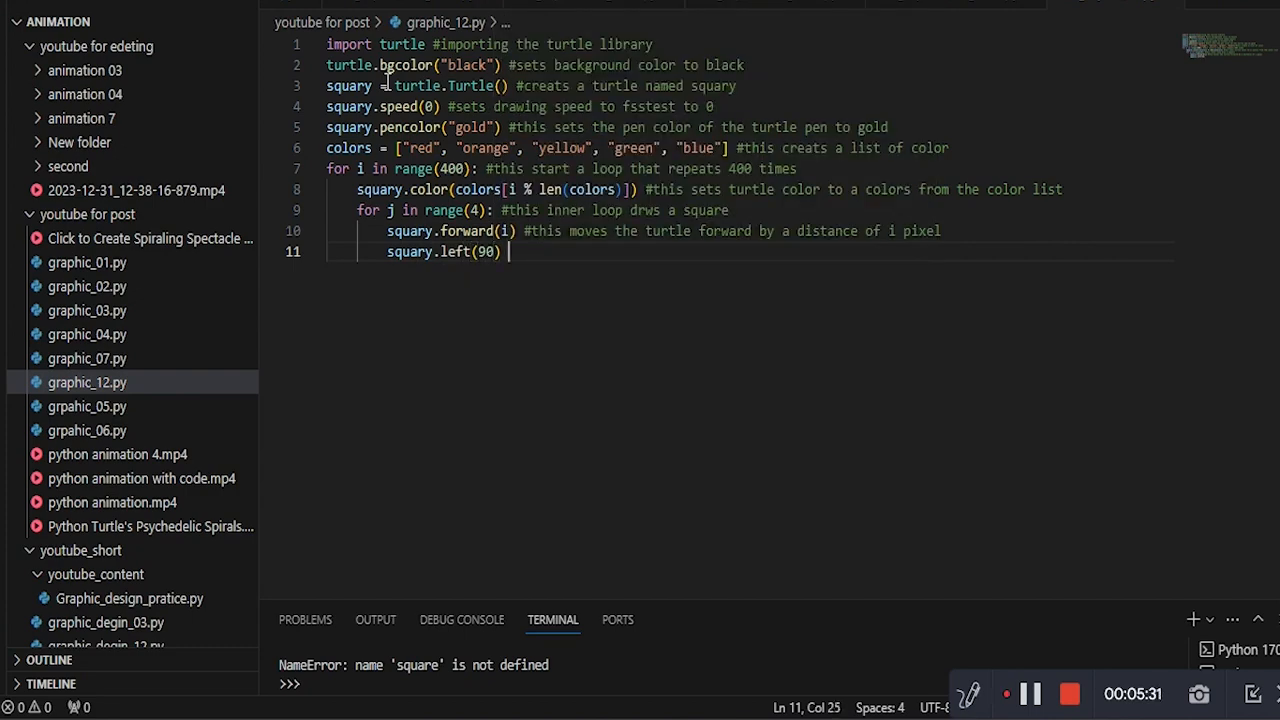
{"action": "type", "text": "#this turns the turtle 90 d"}
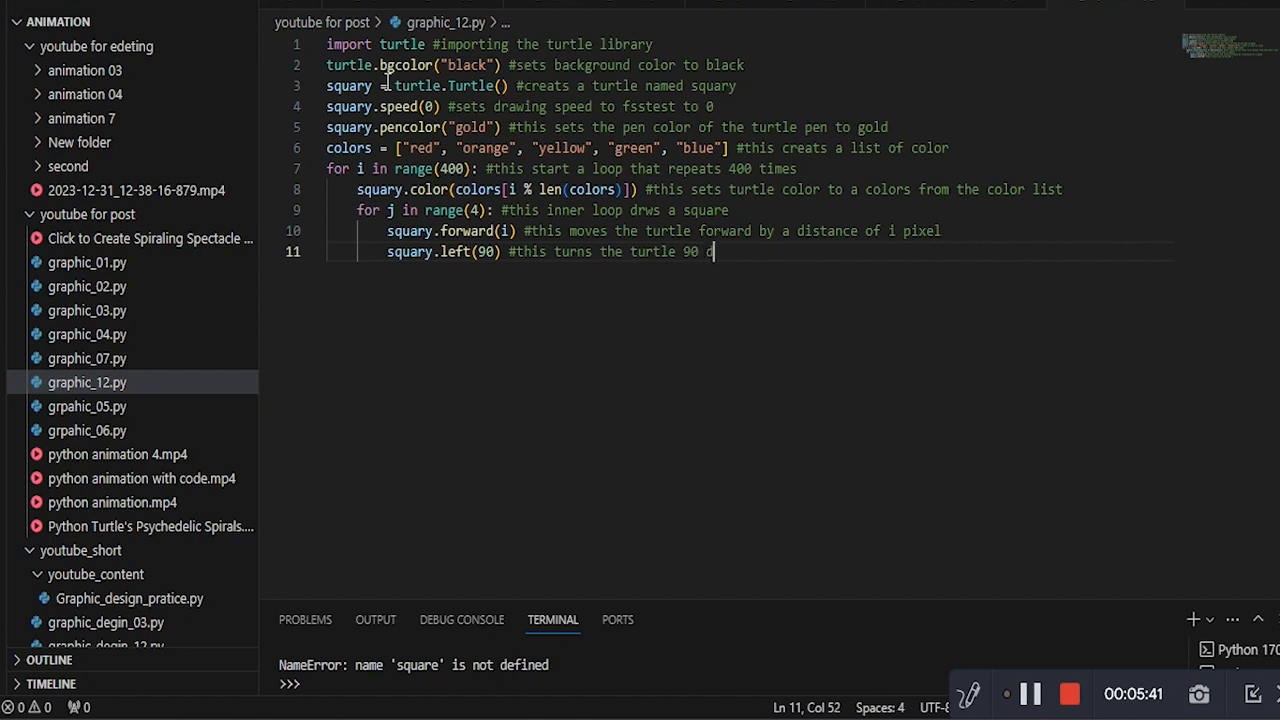
{"action": "type", "text": "egrees to the le"}
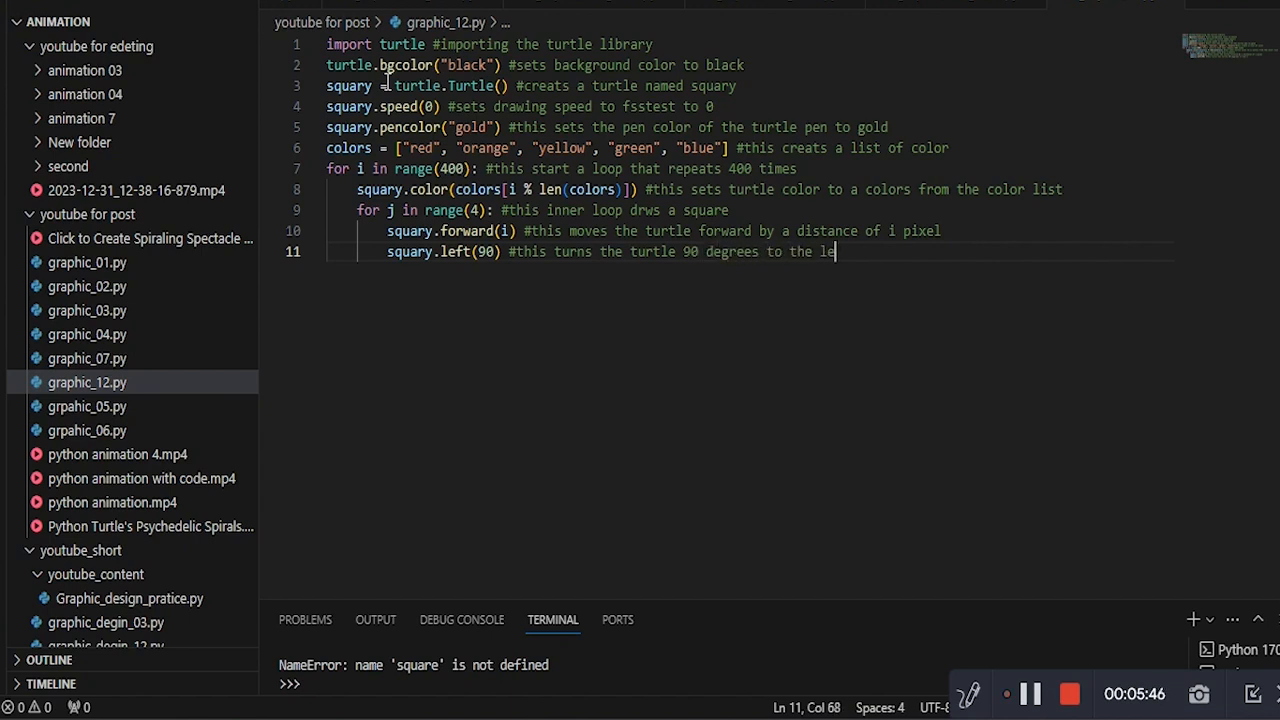
{"action": "type", "text": "squary.left"}
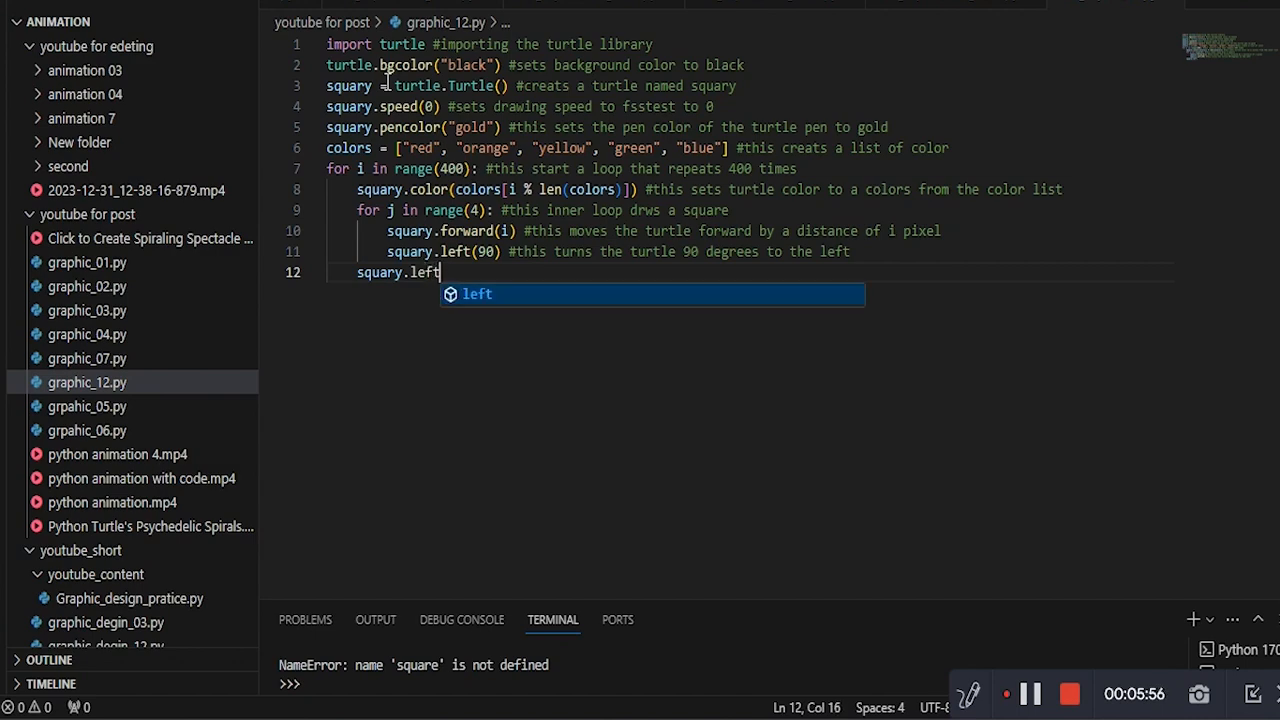
Add squary.left(10) for the spiral effect and end the script with turtle.done().
{"action": "type", "text": "(10) #adjust for spiral effes"}
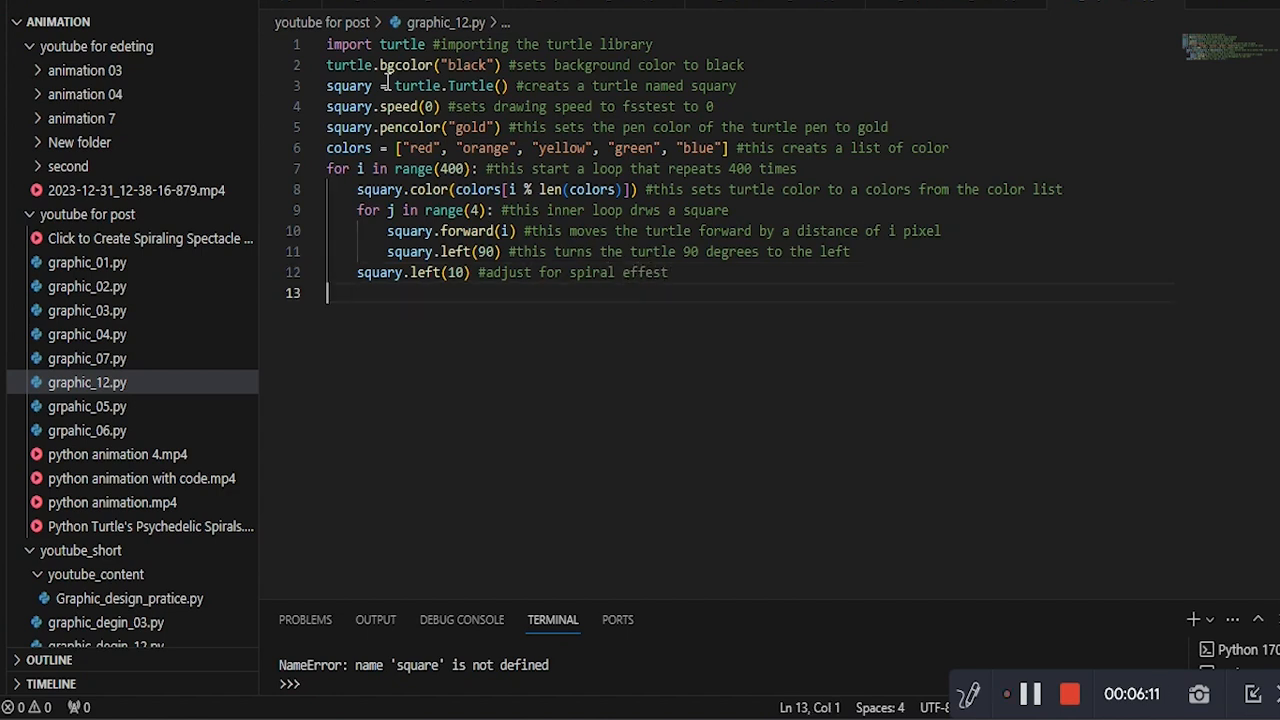
{"action": "type", "text": "turtle.sc"}
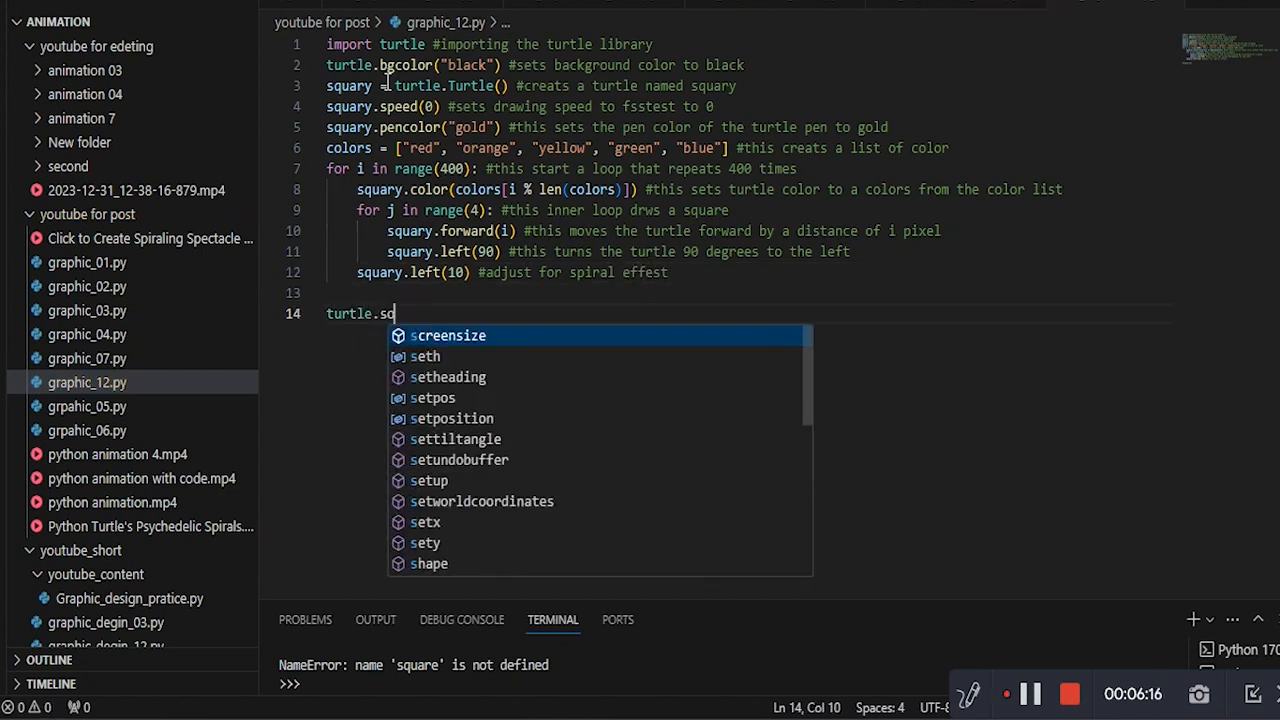
{"action": "type", "text": "done()"}
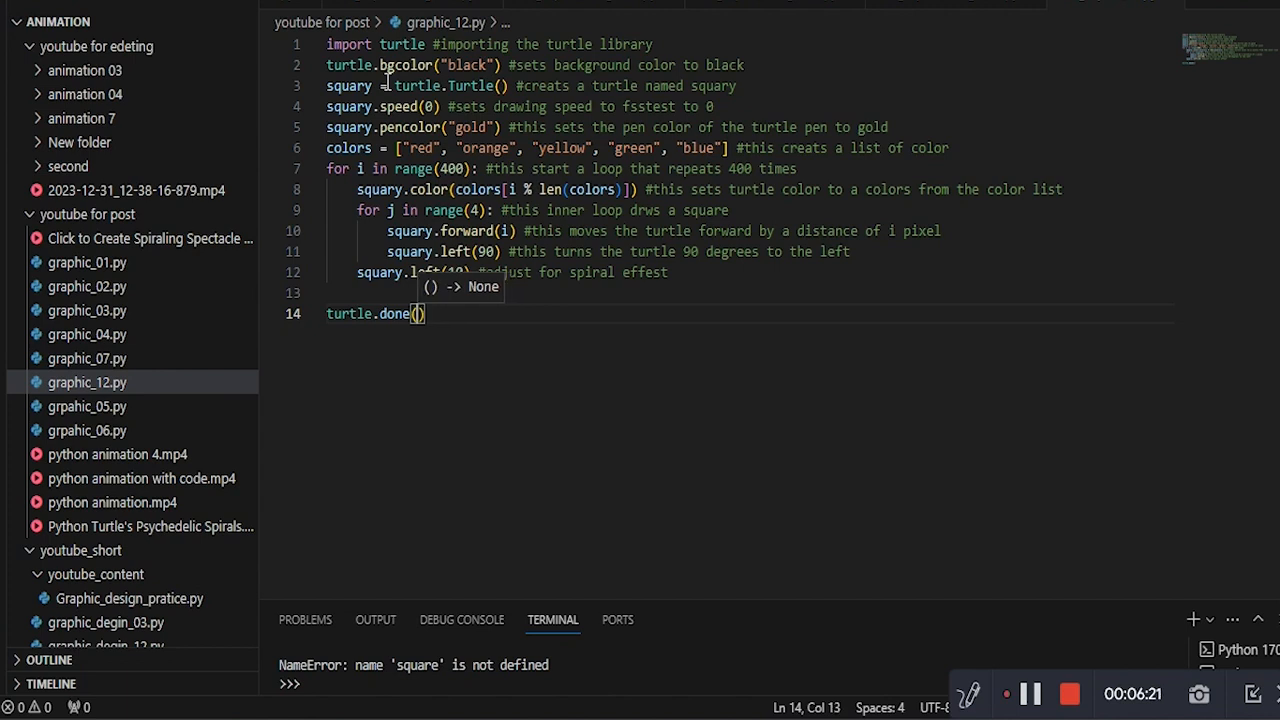